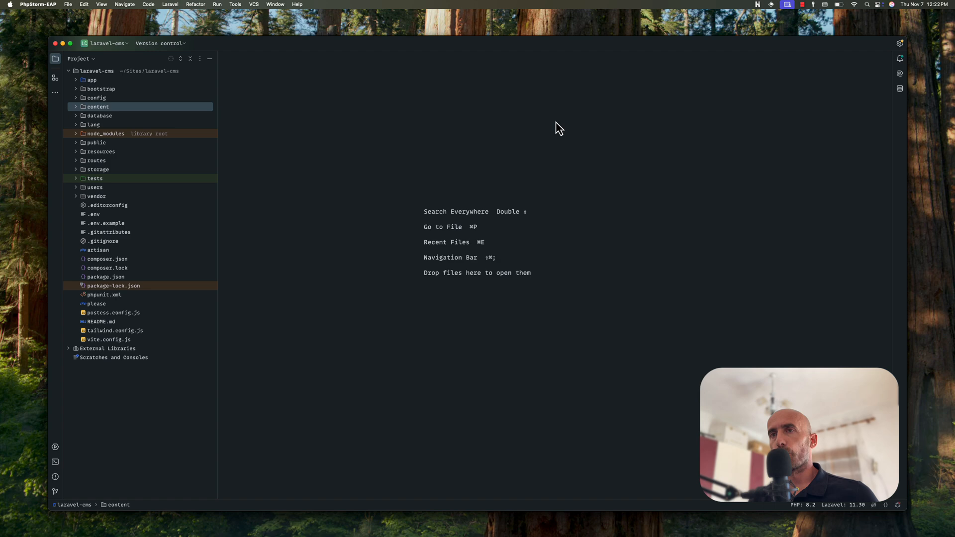
# Expand the routes folder and open web.php to review the commented-out Statamic route.
pyautogui.click(75, 160)
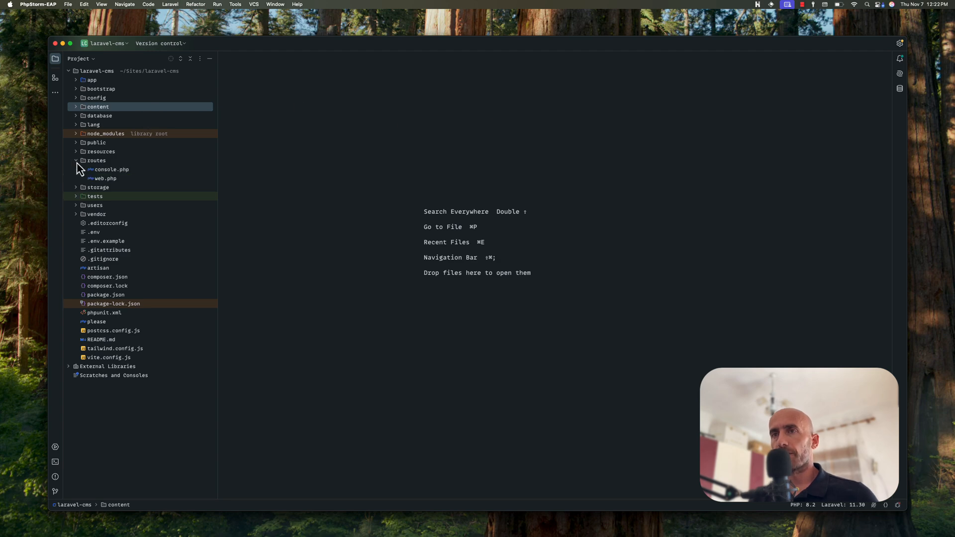
pyautogui.doubleClick(106, 178)
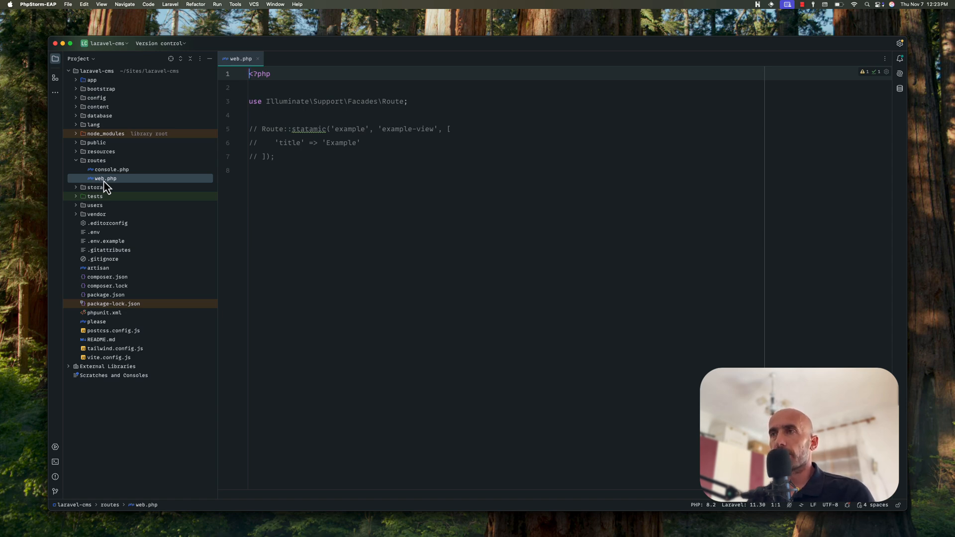
pyautogui.moveTo(227, 201)
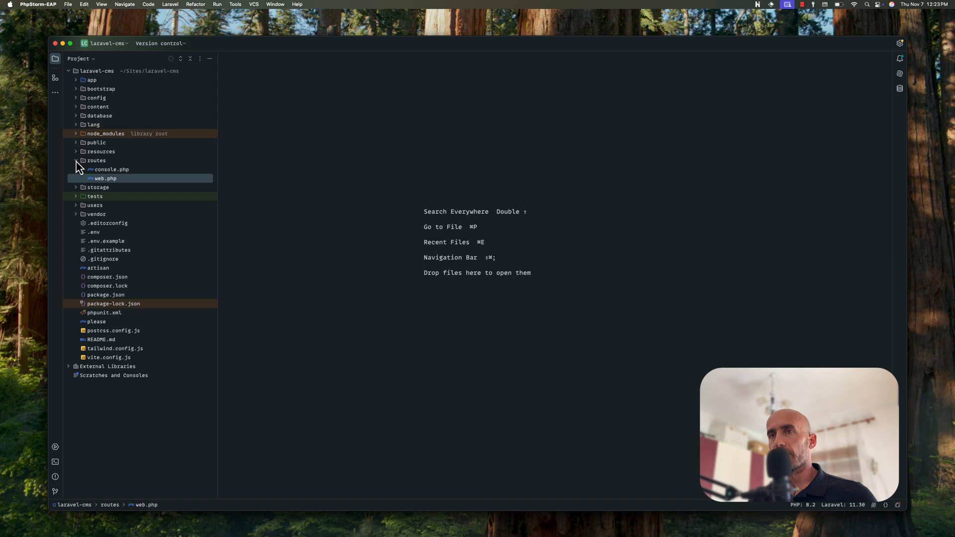
# Collapse routes and expand resources/views to list the default, home and layout Antlers templates.
pyautogui.click(77, 151)
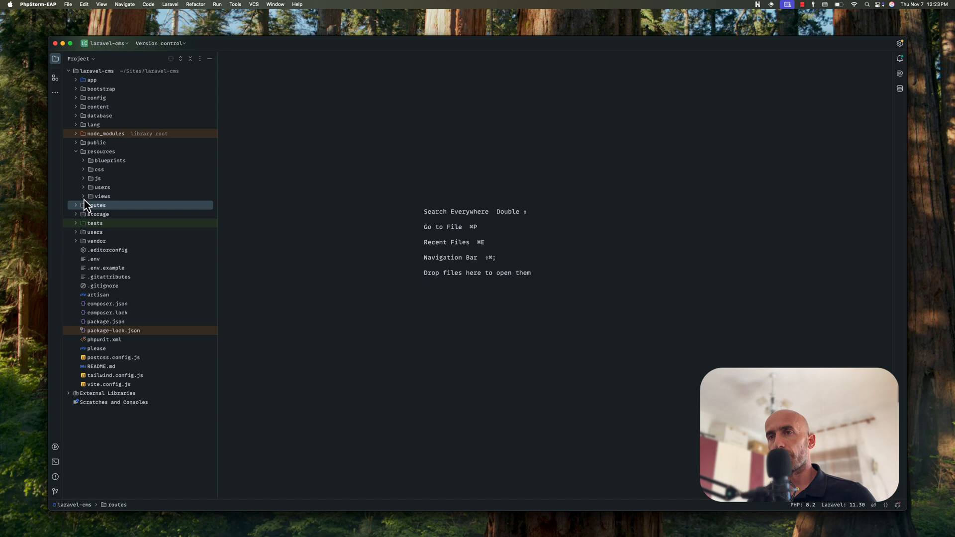
pyautogui.click(83, 196)
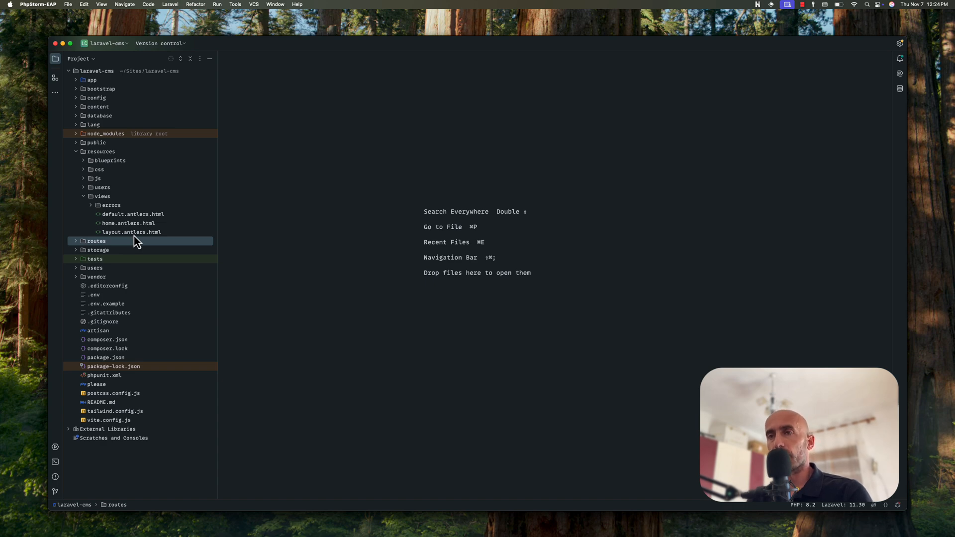
# Open layout.antlers.html, highlight its template_content variable, then open home.antlers.html.
pyautogui.doubleClick(131, 232)
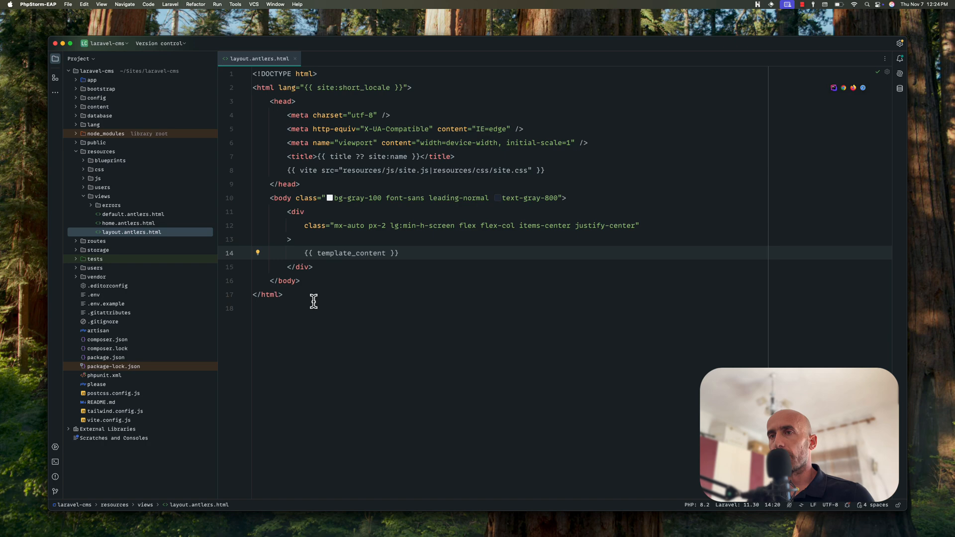
pyautogui.moveTo(269, 135)
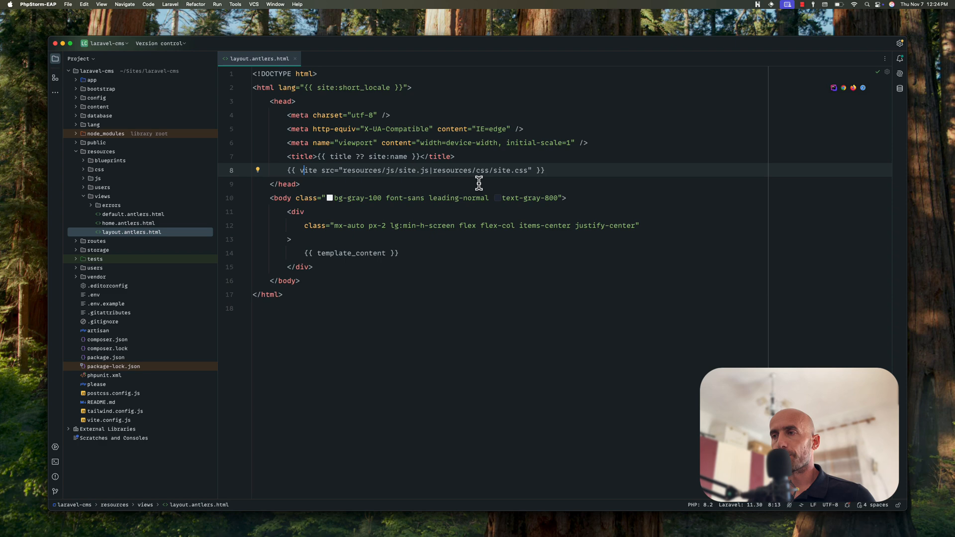
pyautogui.moveTo(326, 251)
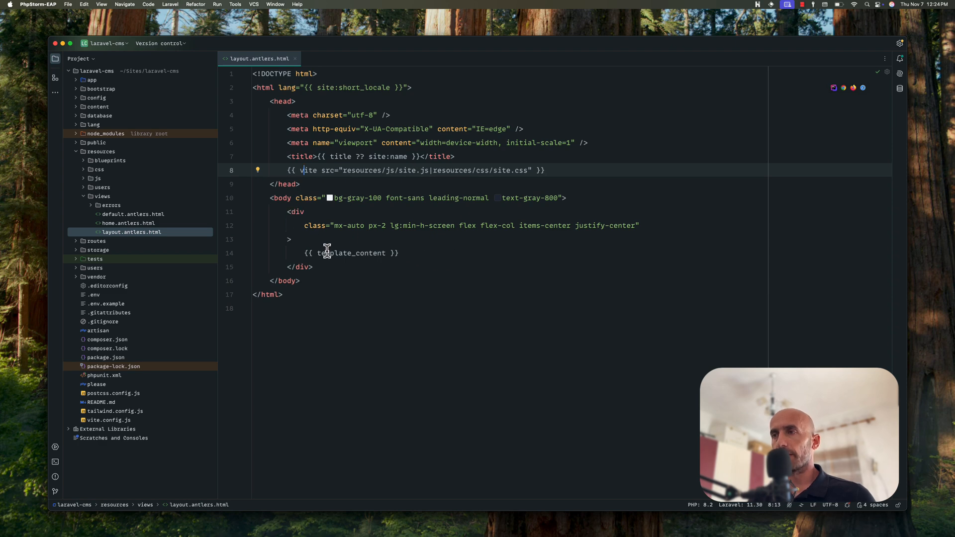
pyautogui.doubleClick(350, 254)
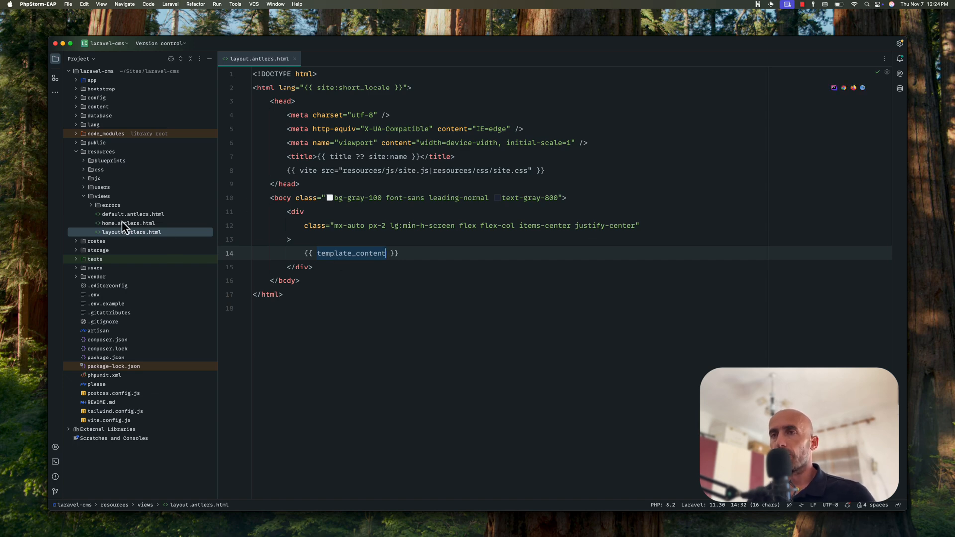
pyautogui.doubleClick(127, 223)
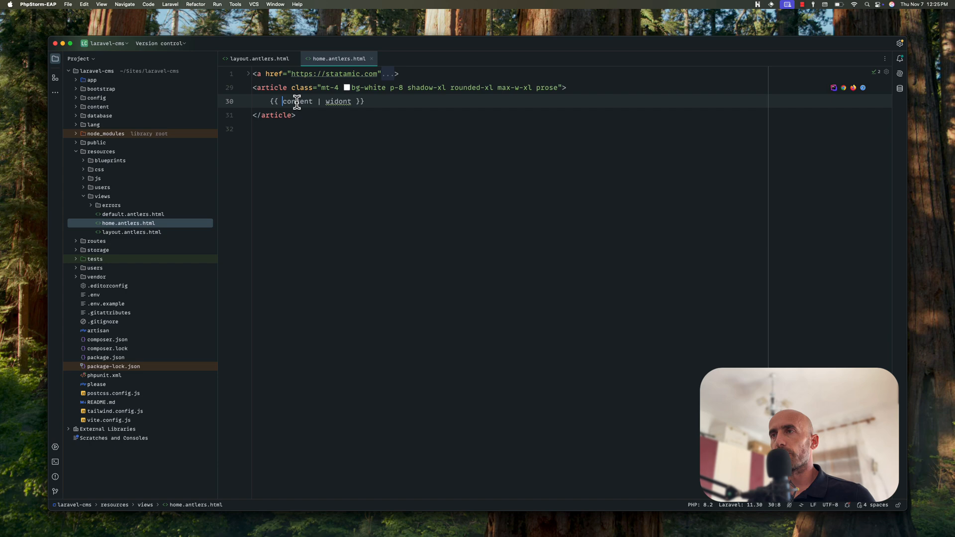
# Highlight the content variable in the home template.
pyautogui.doubleClick(298, 102)
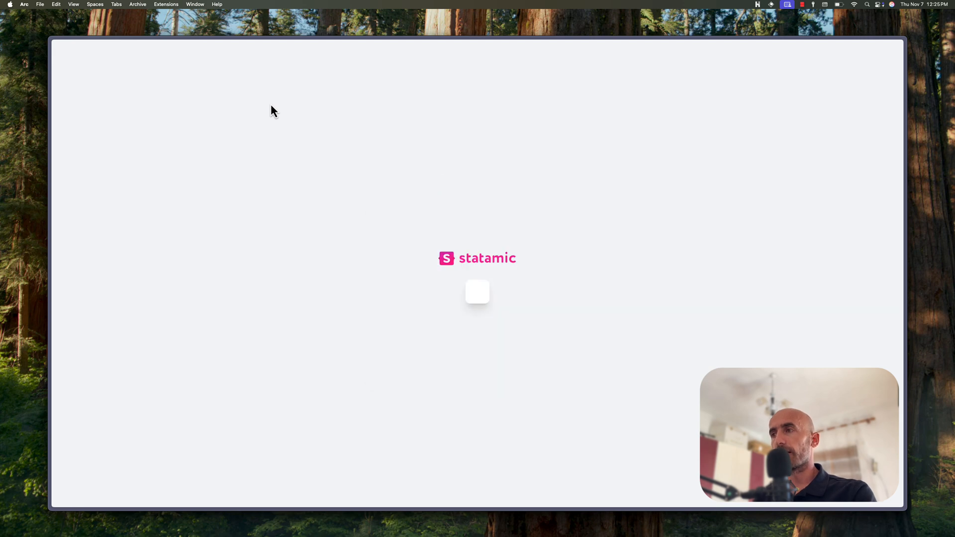
pyautogui.moveTo(428, 231)
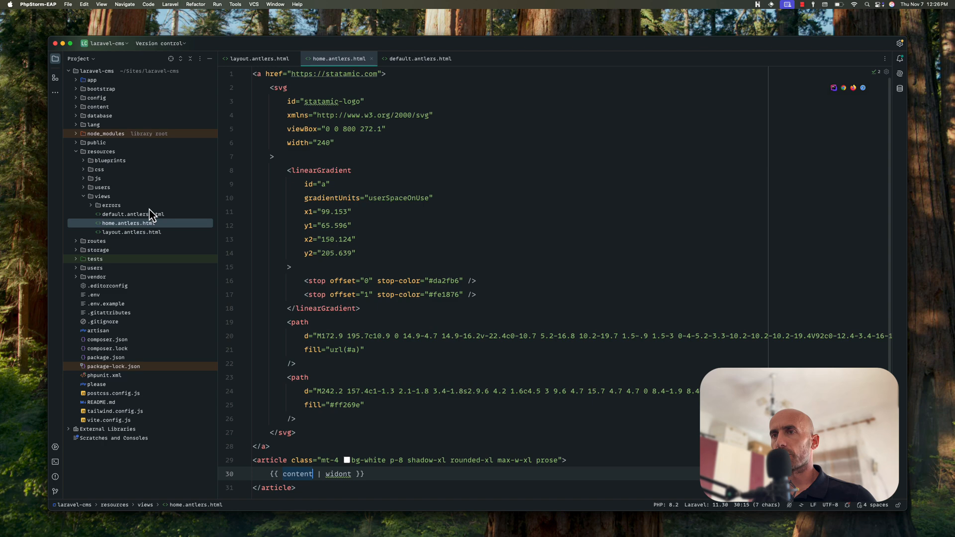
# Close every open template tab so the editor is empty.
pyautogui.click(257, 58)
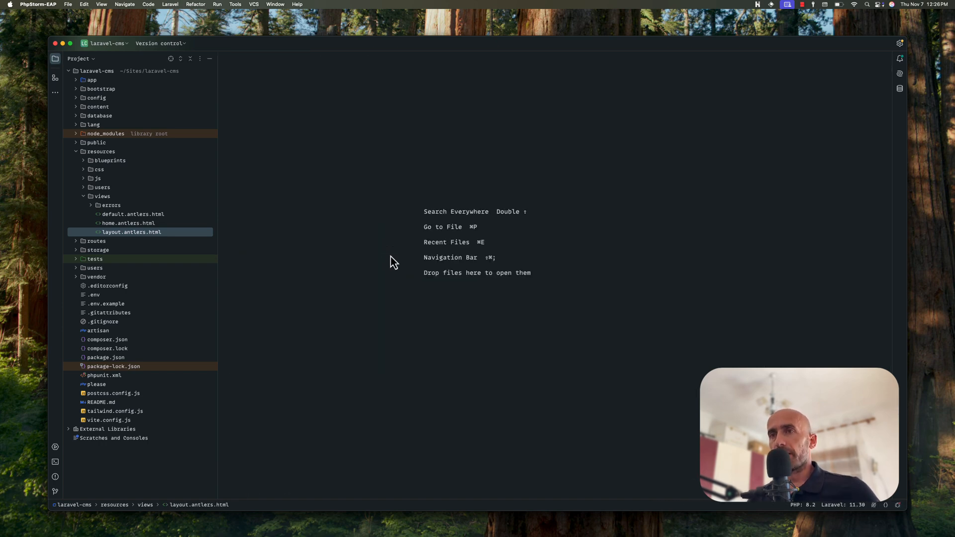
pyautogui.moveTo(88, 205)
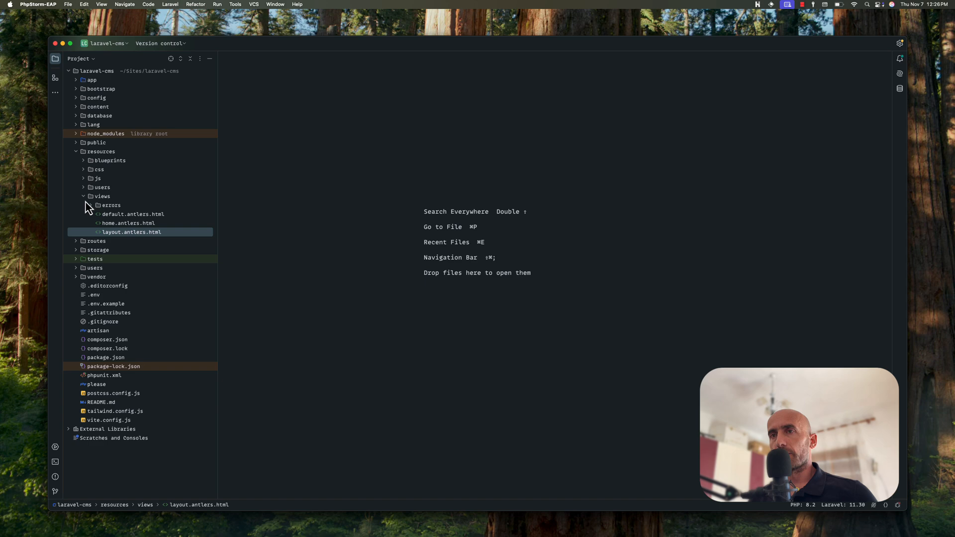
# Collapse views, expand resources/users, review groups.yaml and close it again.
pyautogui.click(83, 187)
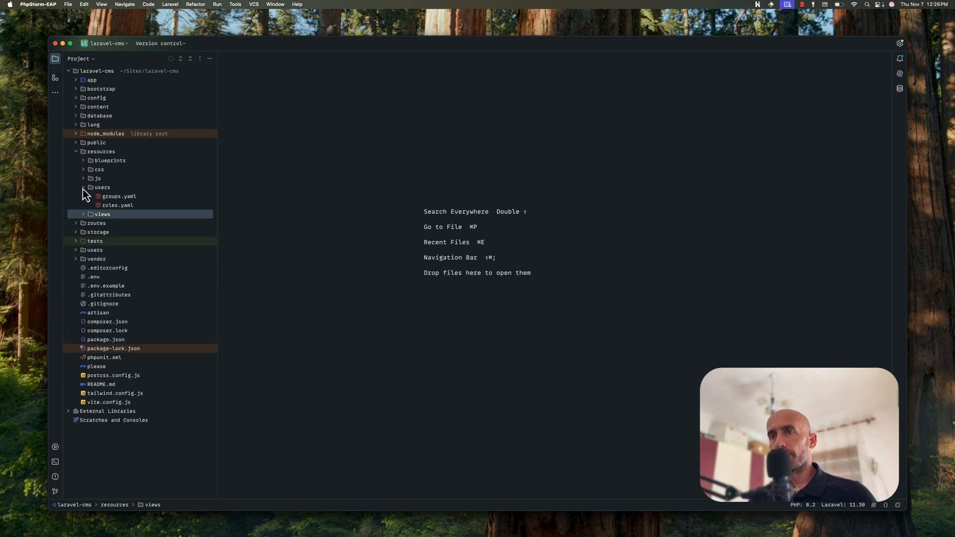
pyautogui.click(101, 187)
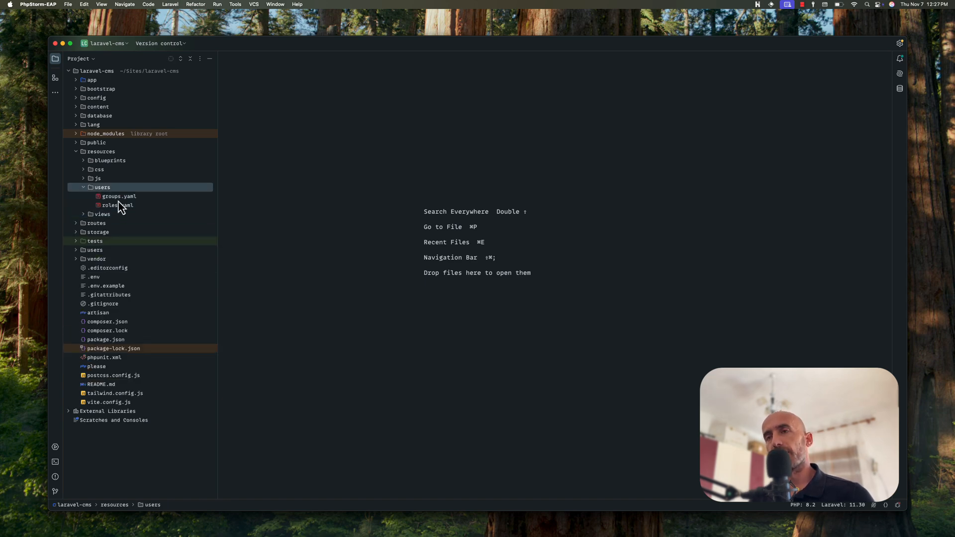
pyautogui.doubleClick(119, 196)
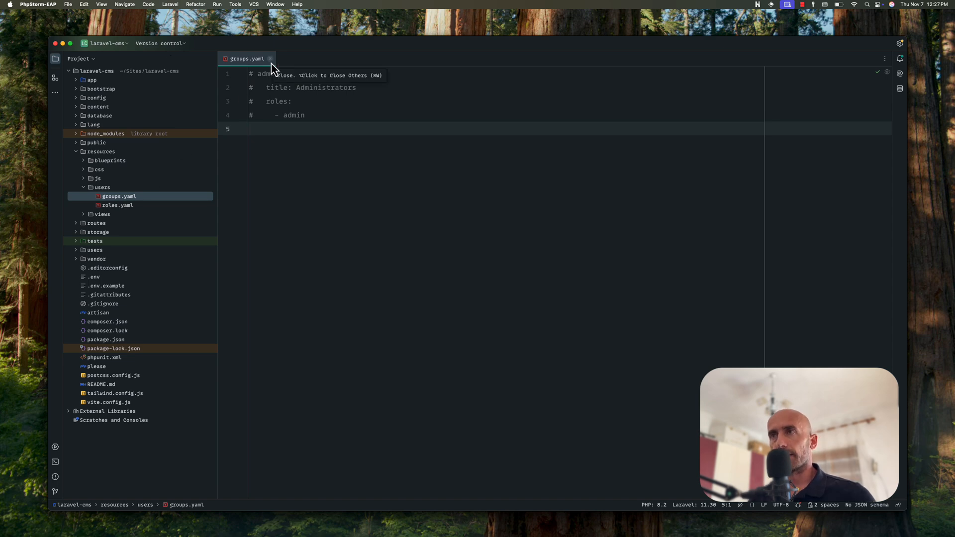
pyautogui.click(270, 59)
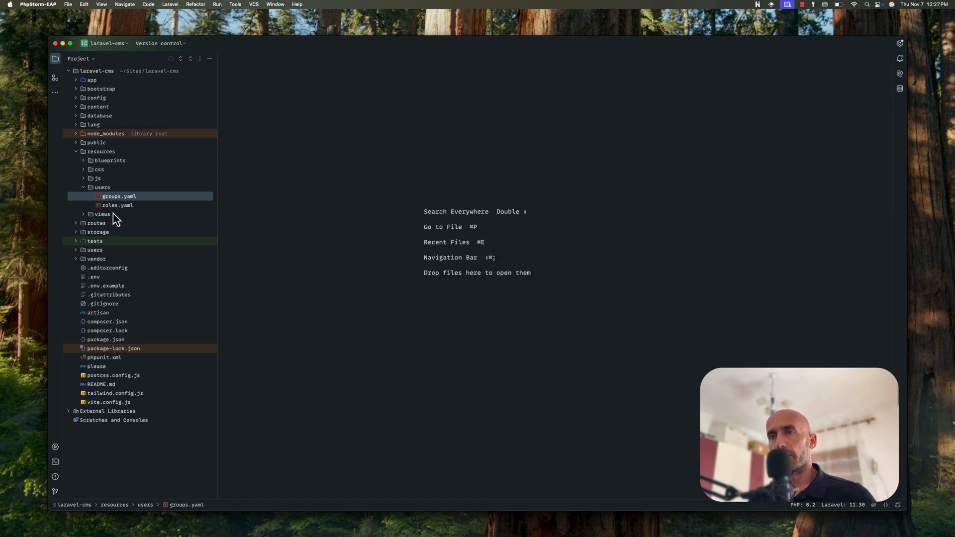
# Open roles.yaml, then expand blueprints and review user.yaml's name, email, roles, groups and avatar fields.
pyautogui.doubleClick(118, 205)
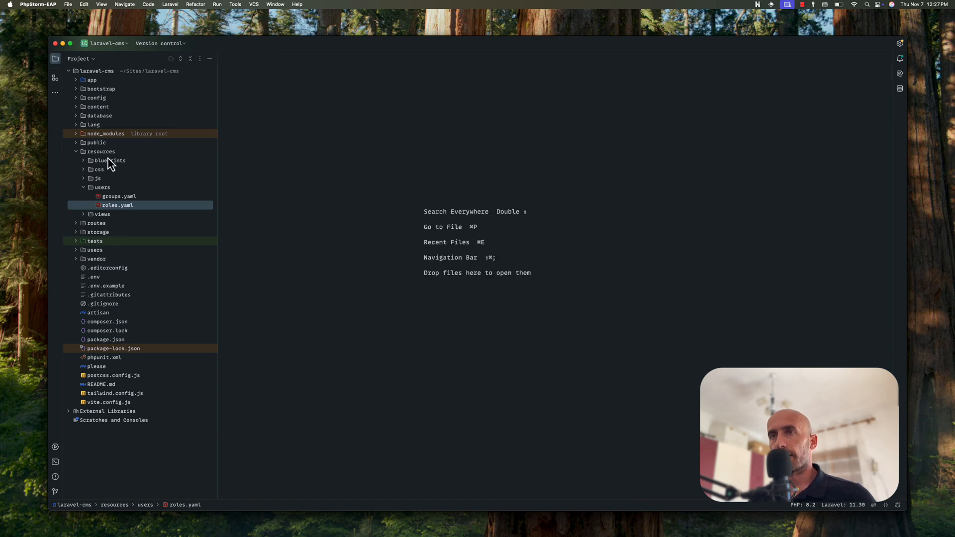
pyautogui.click(102, 187)
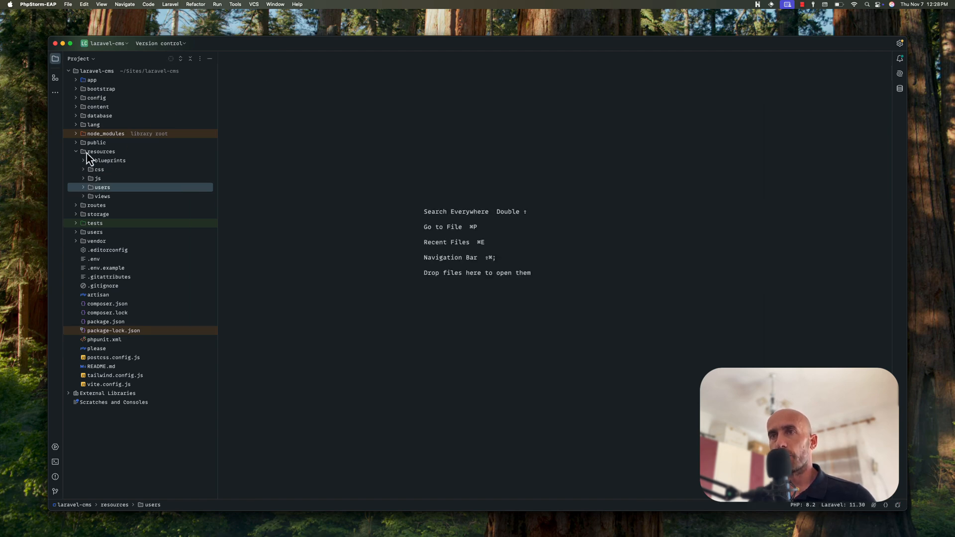
pyautogui.click(83, 161)
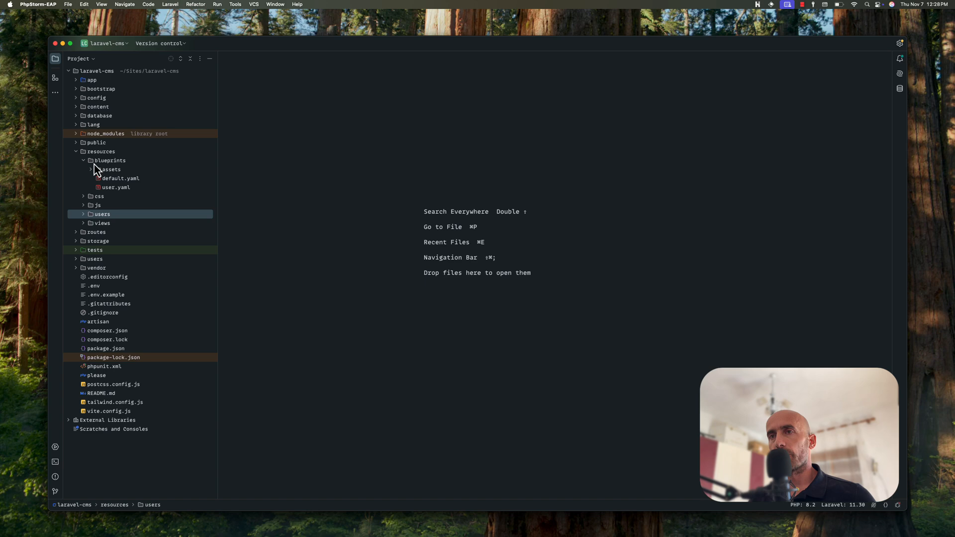
pyautogui.doubleClick(115, 188)
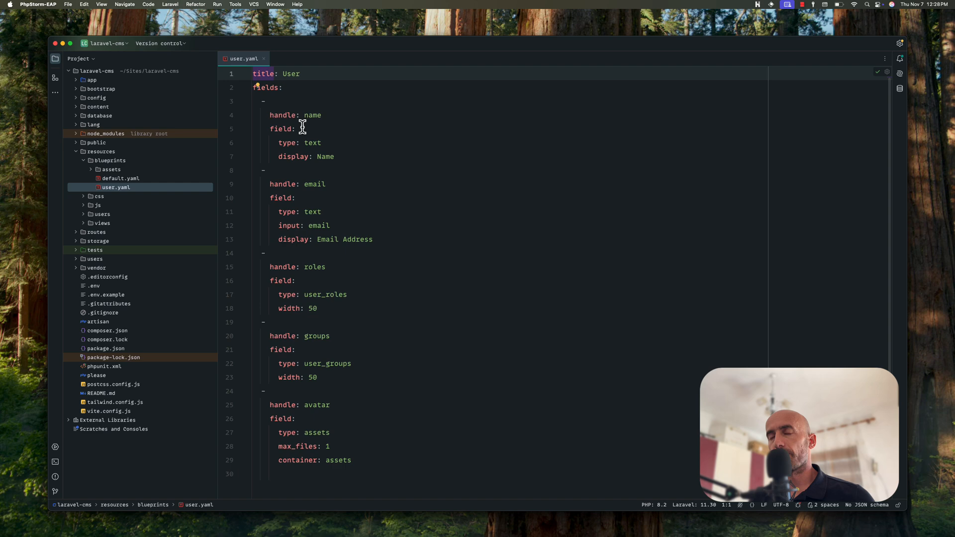
pyautogui.moveTo(285, 144)
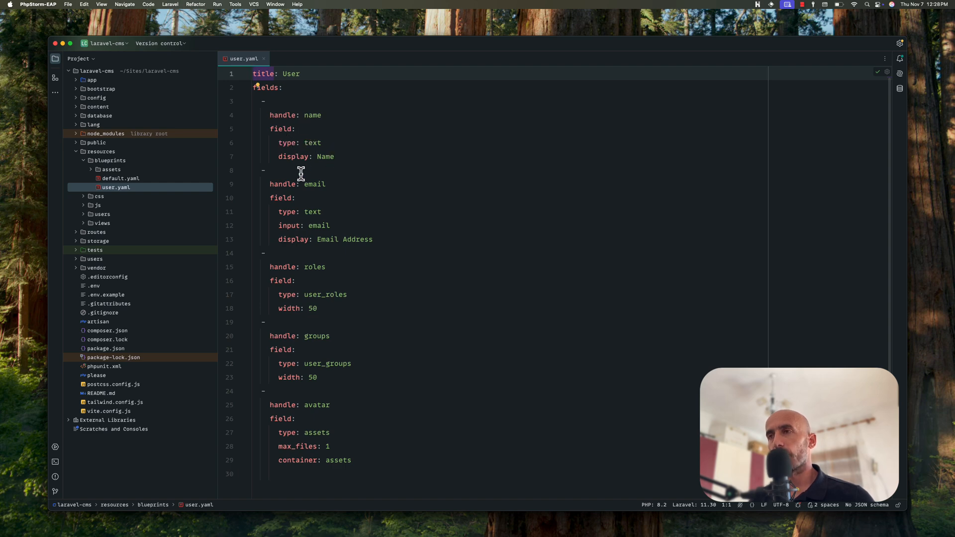
pyautogui.scroll(-3)
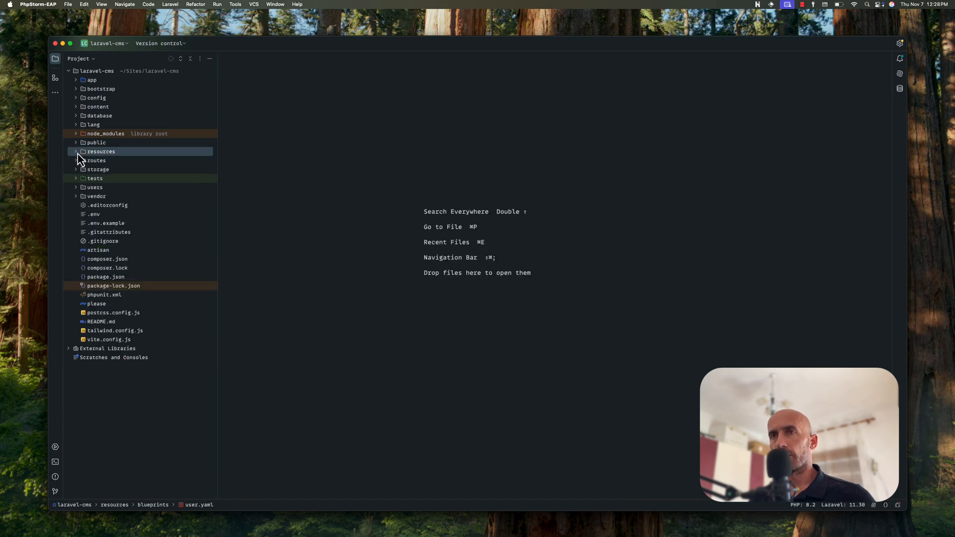
# Peek into public and database, then expand content/assets and review assets.yaml.
pyautogui.click(76, 143)
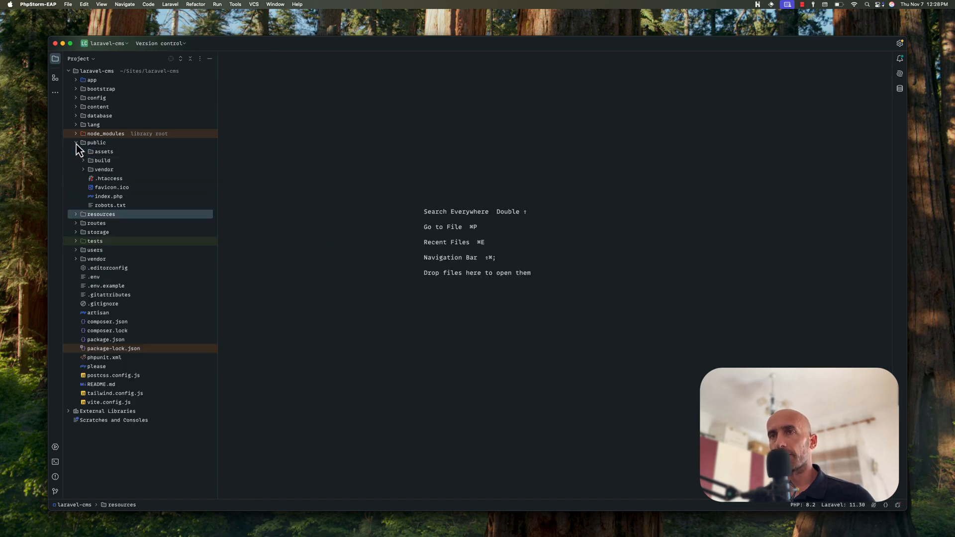
pyautogui.click(76, 144)
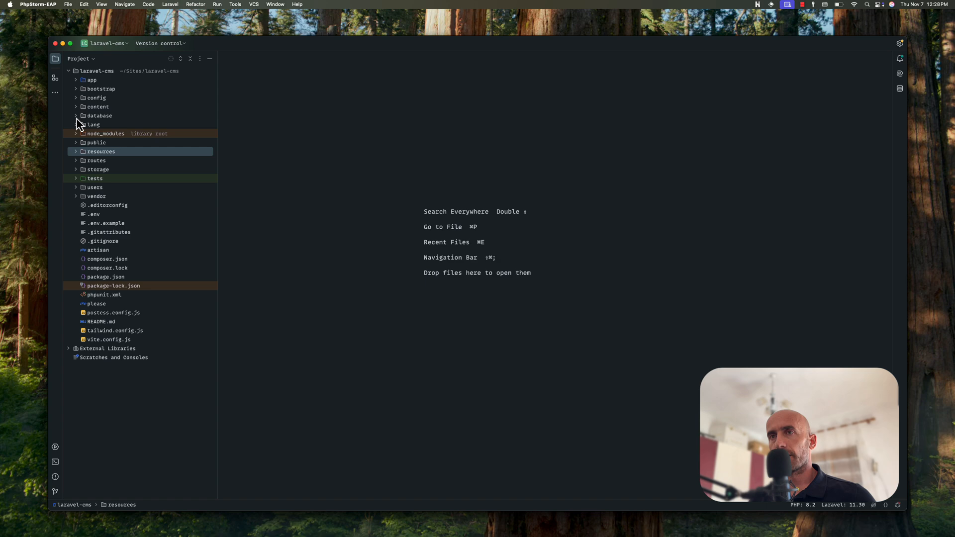
pyautogui.click(75, 115)
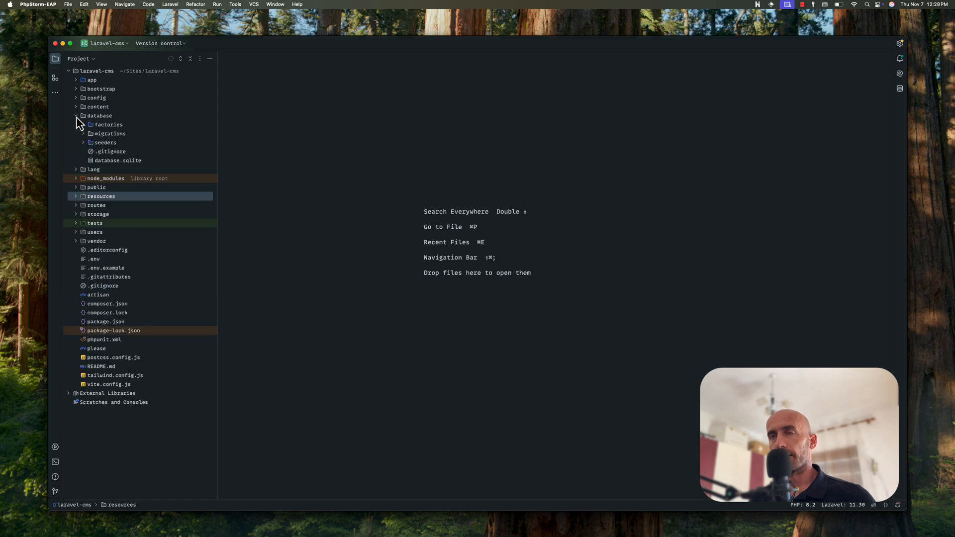
pyautogui.click(76, 107)
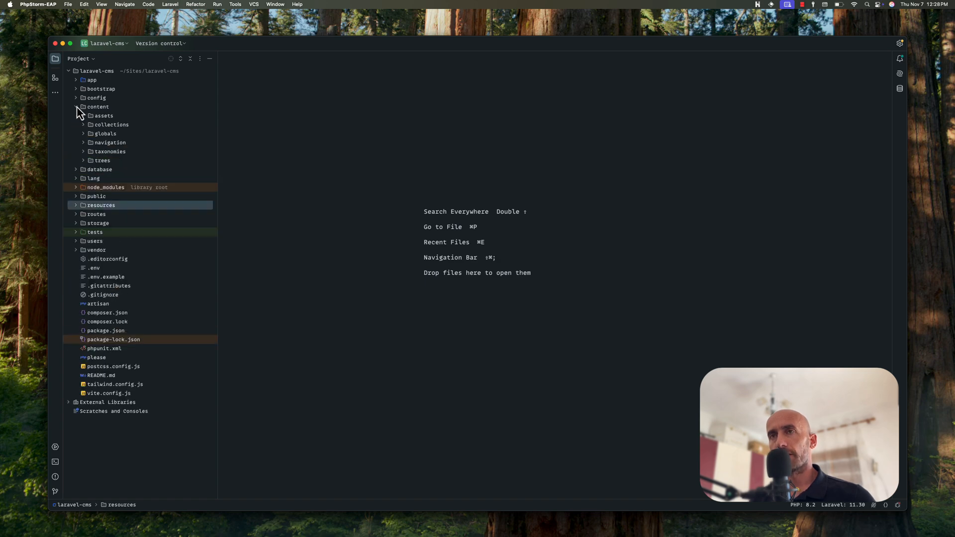
pyautogui.click(85, 115)
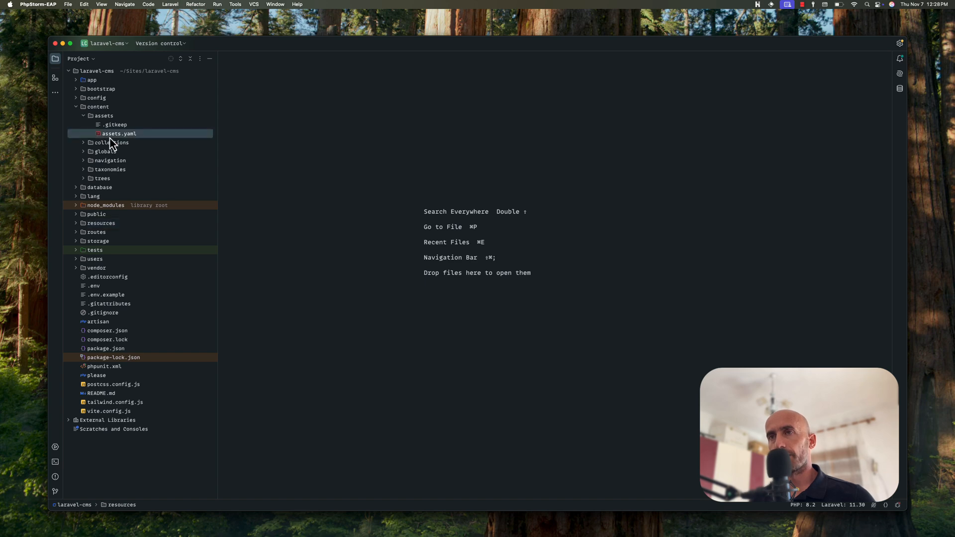
pyautogui.doubleClick(119, 133)
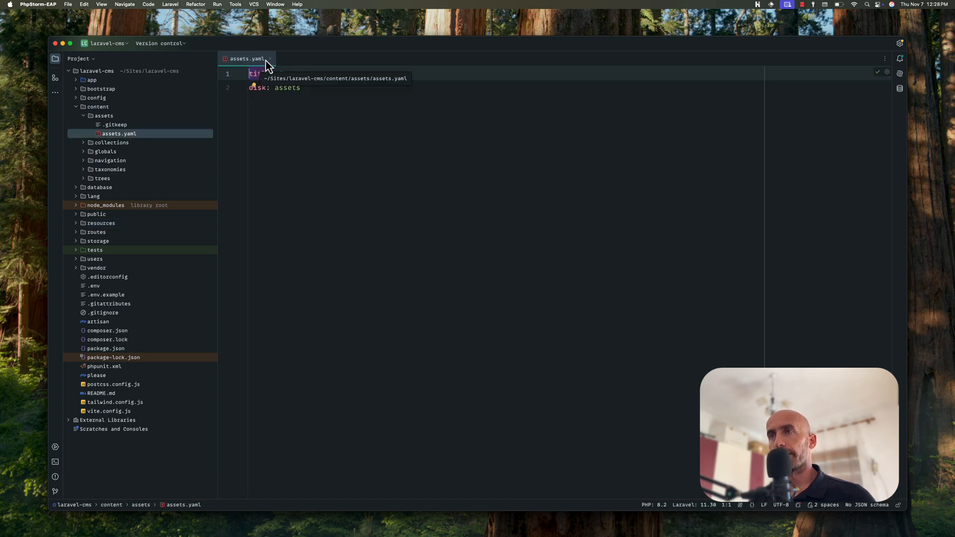
pyautogui.click(271, 57)
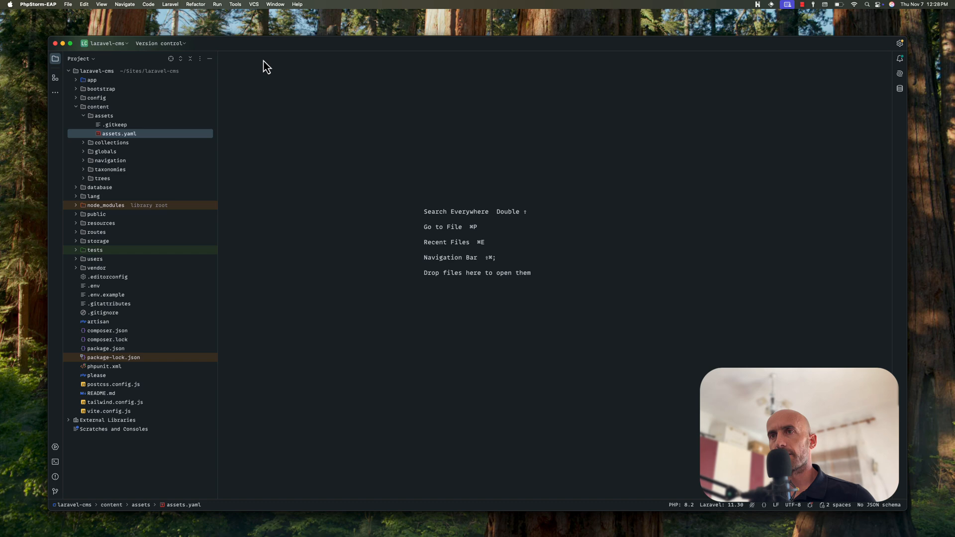
# Review collections/pages.yaml, browse globals and navigation, then collapse content and expand config.
pyautogui.click(83, 143)
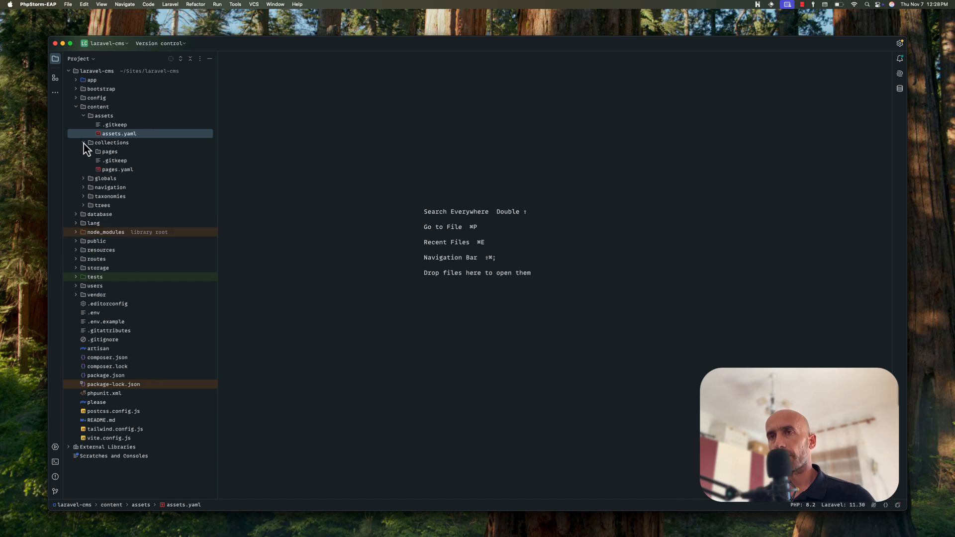
pyautogui.doubleClick(118, 169)
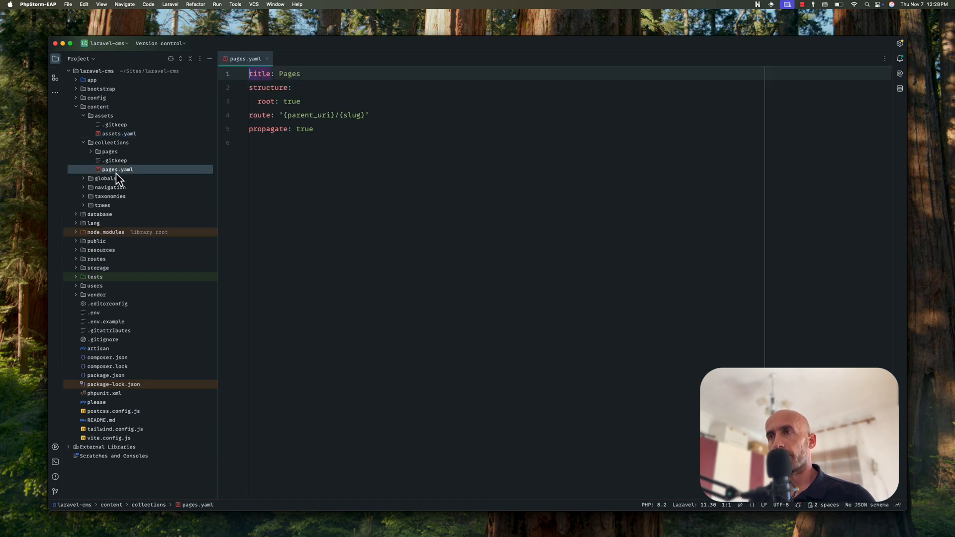
pyautogui.click(268, 59)
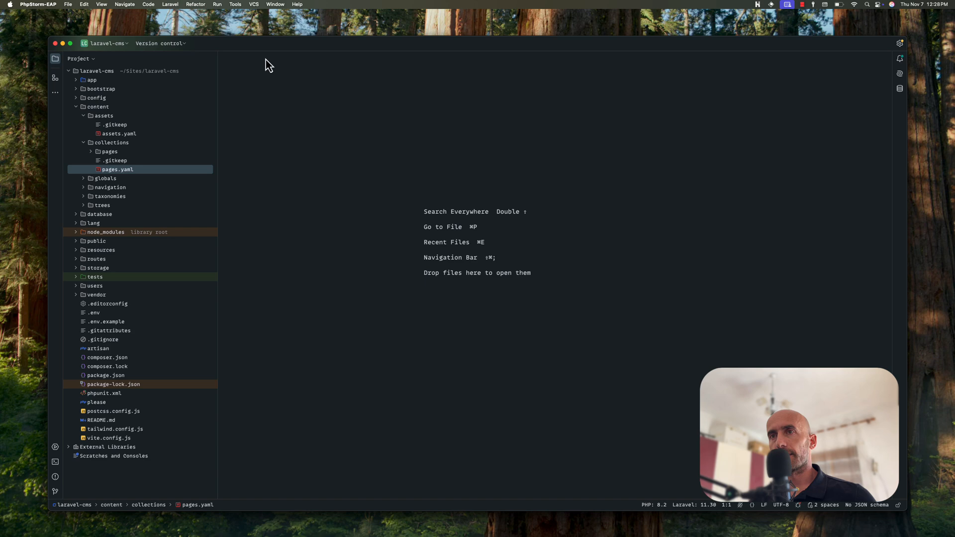
pyautogui.click(106, 178)
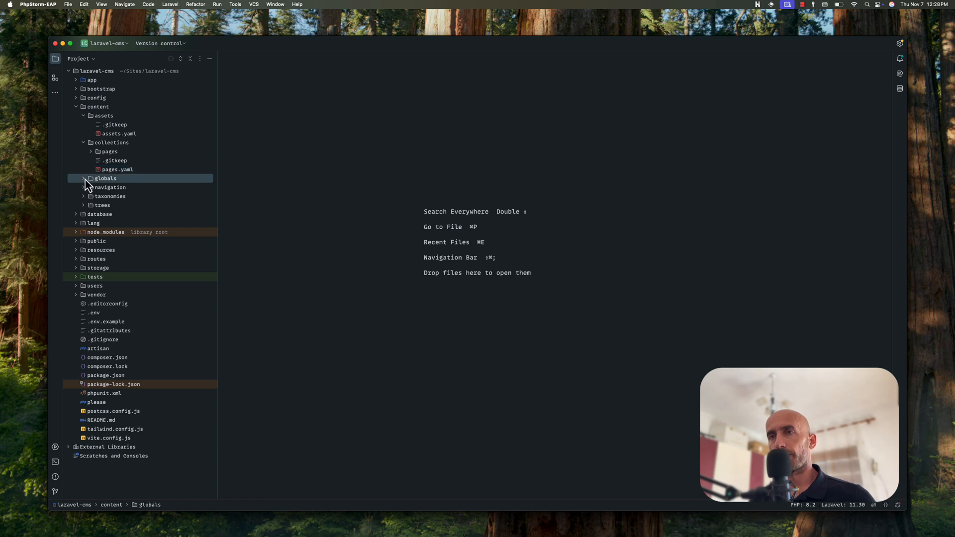
pyautogui.click(85, 178)
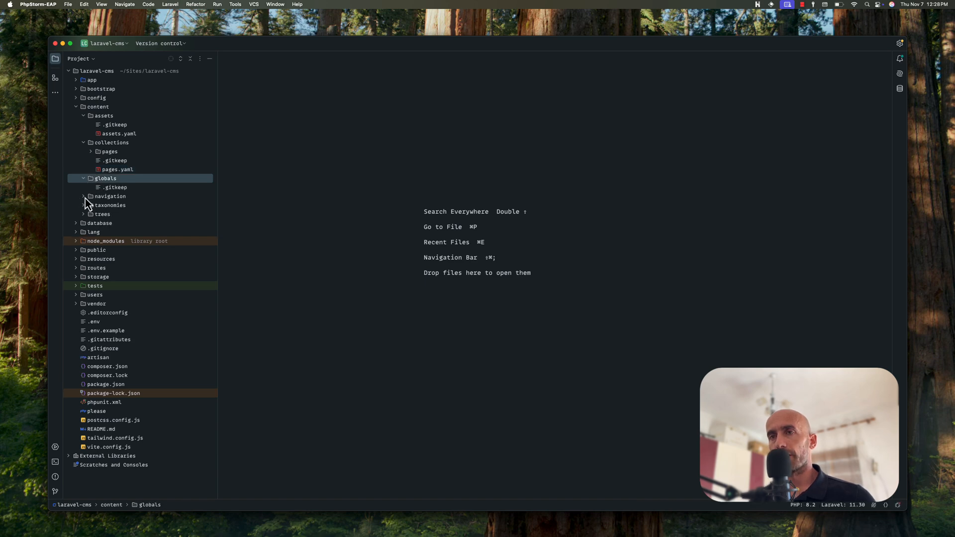
pyautogui.click(83, 196)
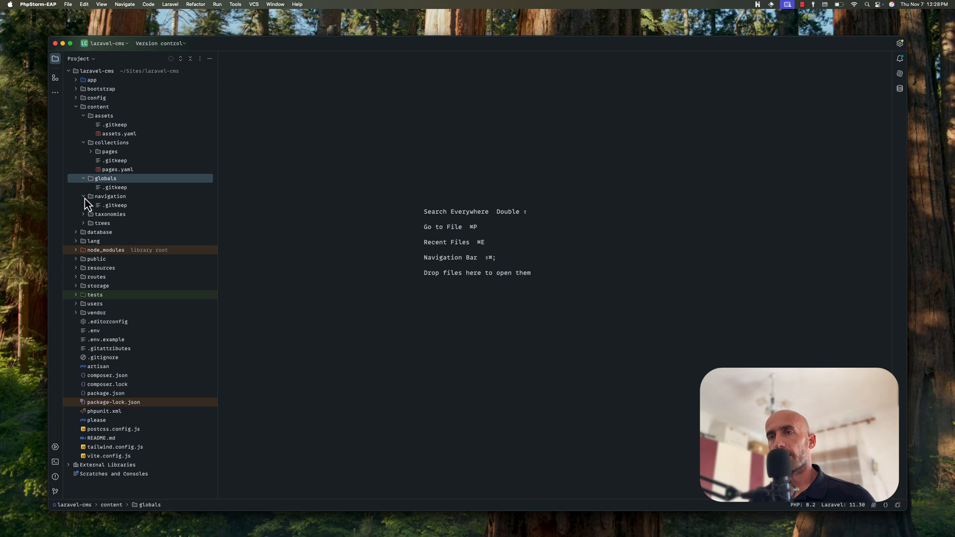
pyautogui.click(76, 107)
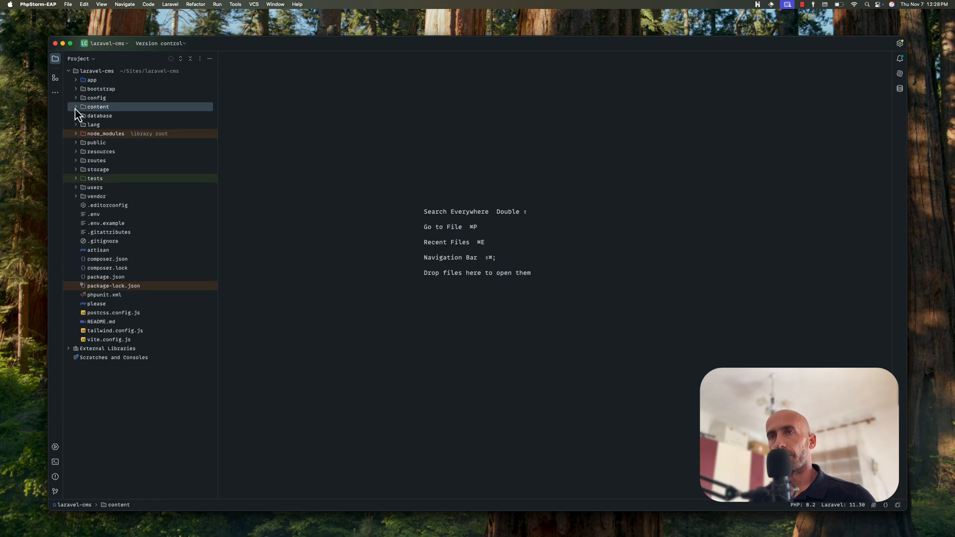
pyautogui.click(76, 97)
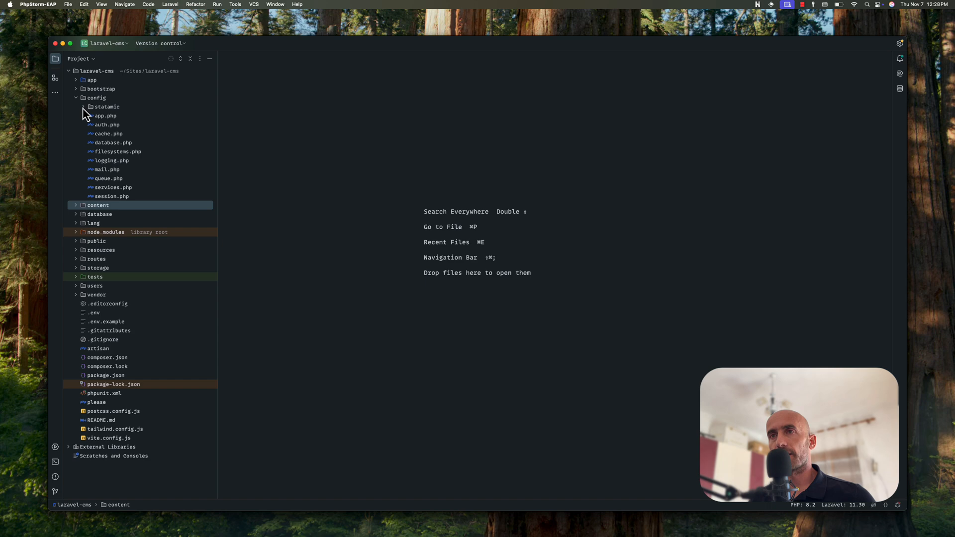
# Expand config/statamic and scroll cp.php to the 'route' => env('CP_ROUTE', 'cp') setting.
pyautogui.doubleClick(104, 106)
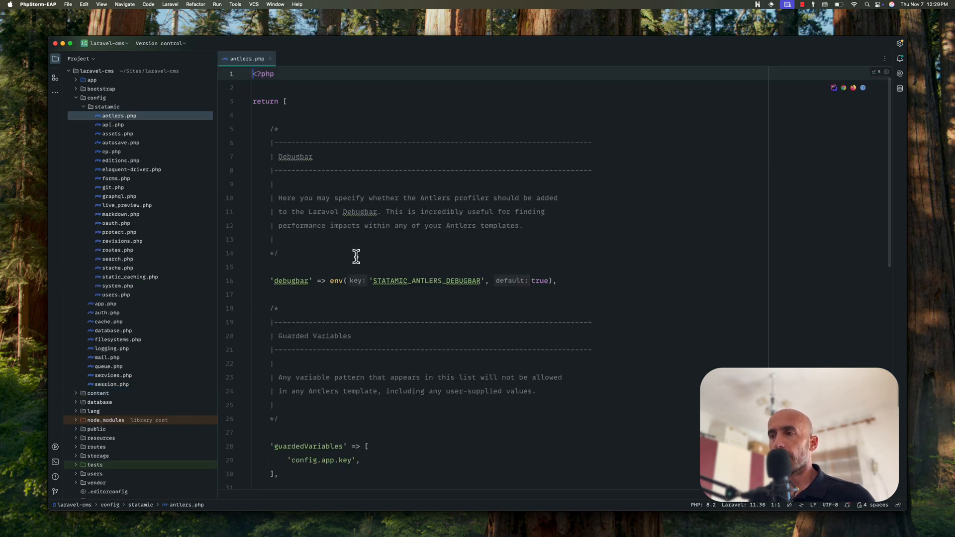
pyautogui.scroll(-3)
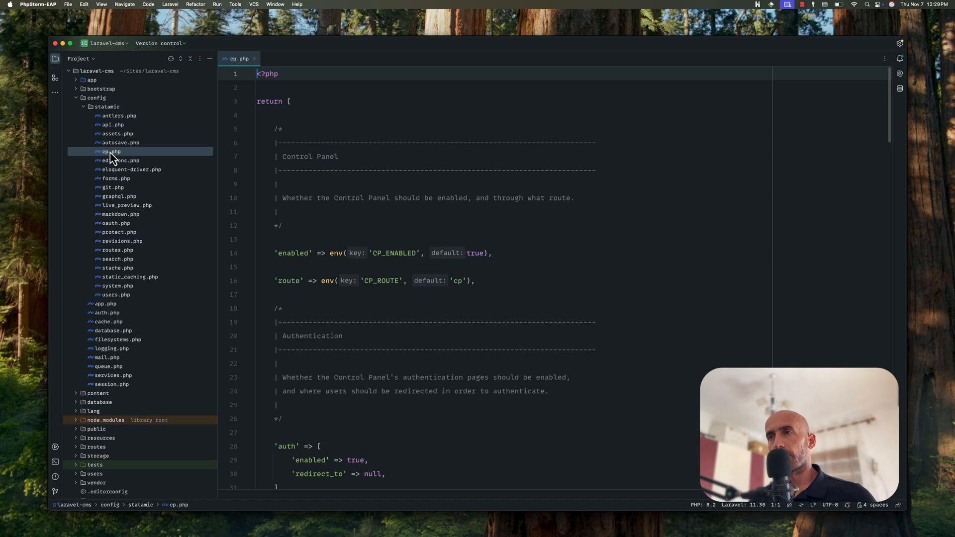
pyautogui.scroll(-3)
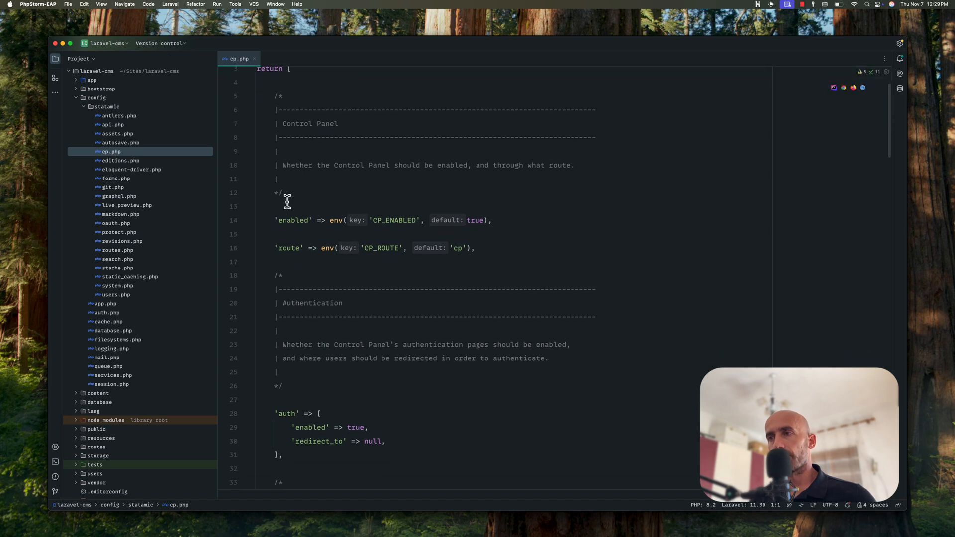
pyautogui.moveTo(366, 257)
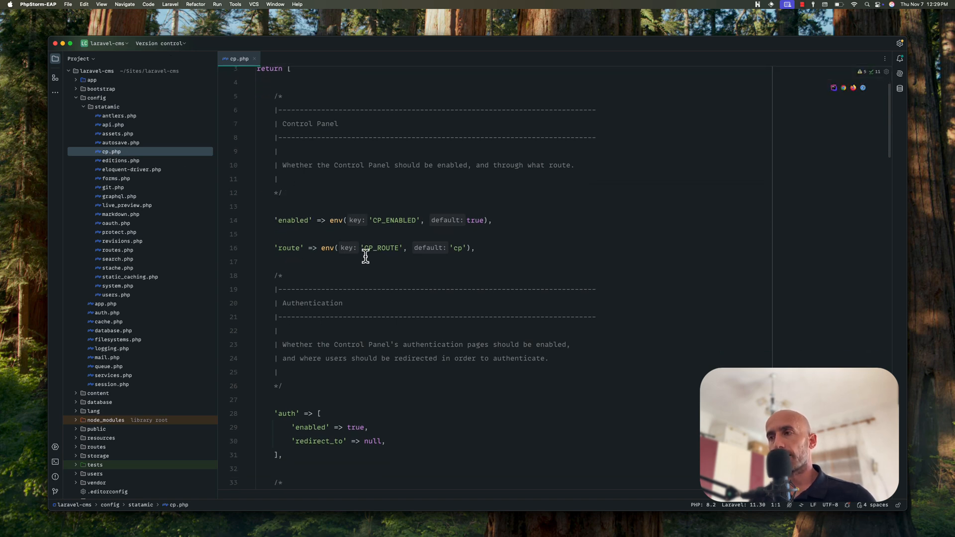
pyautogui.moveTo(457, 252)
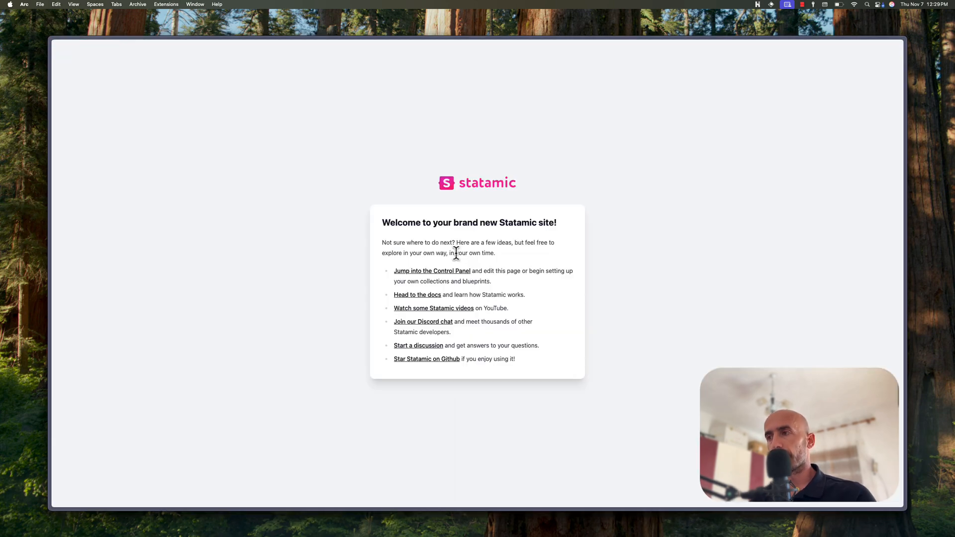
pyautogui.moveTo(438, 275)
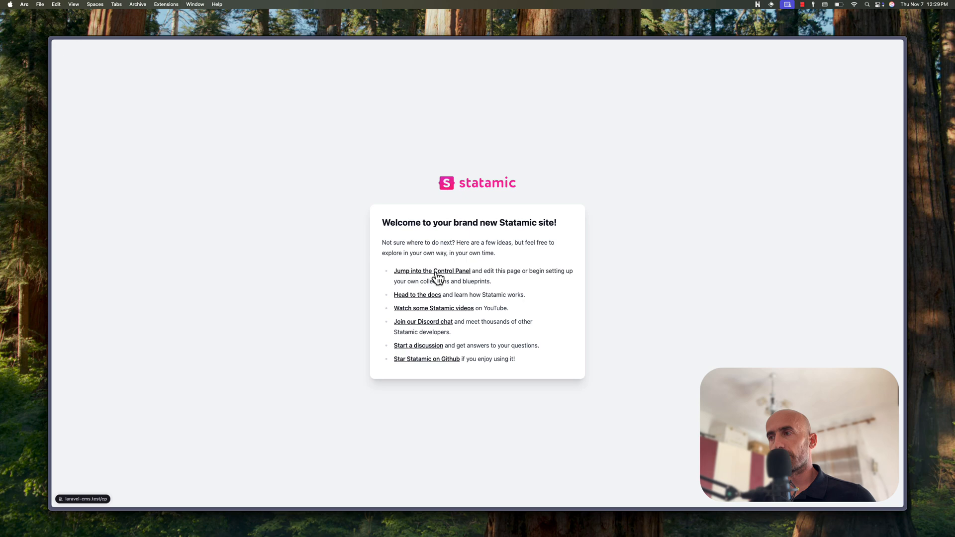
# Jump into the Control Panel from the welcome page, reaching laravel-cms.test/cp/auth/login.
pyautogui.click(432, 270)
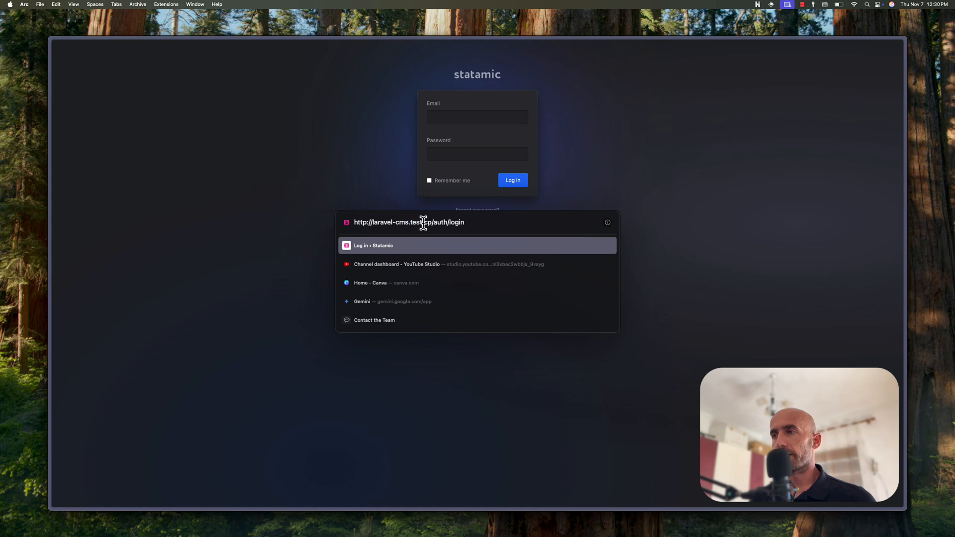
pyautogui.moveTo(380, 195)
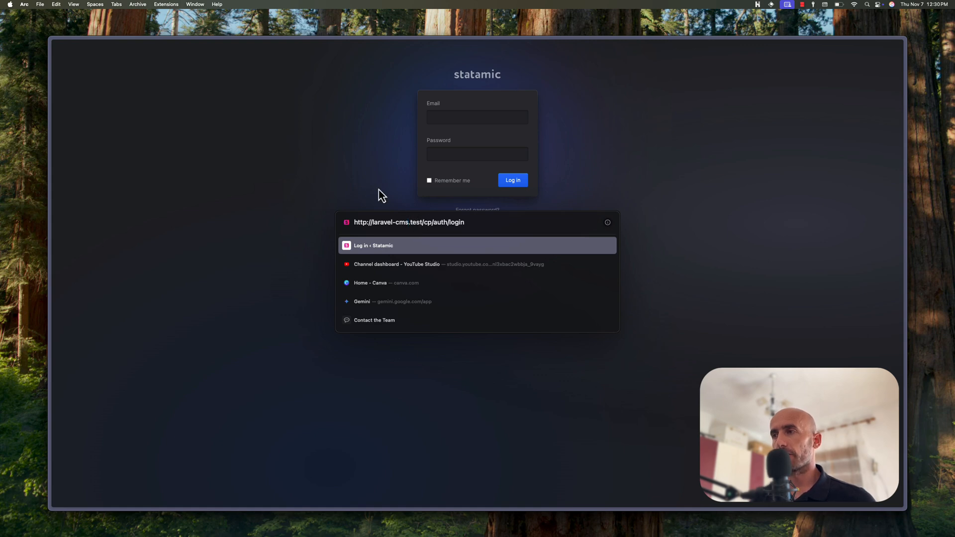
pyautogui.click(477, 117)
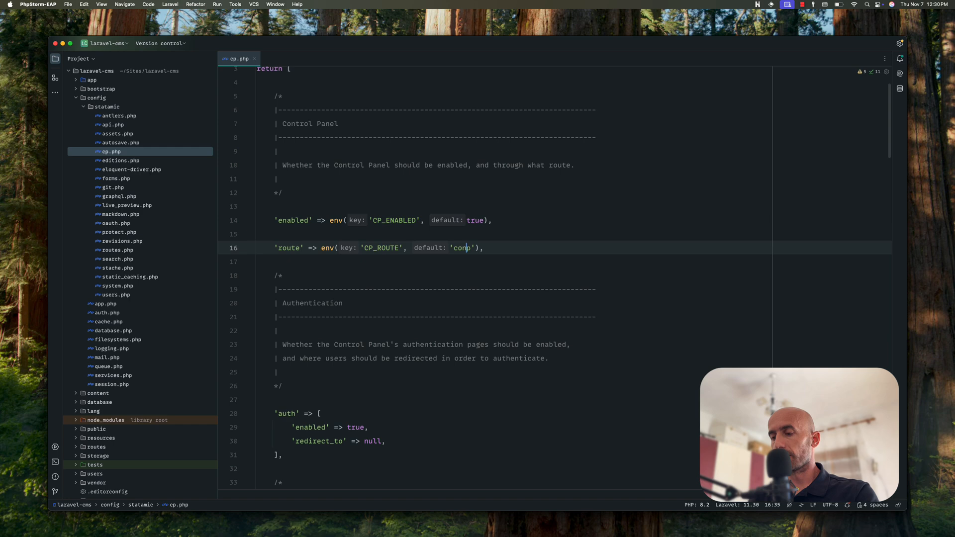
# Replace the 'route' default 'cp' with 'control-panel' in config/statamic/cp.php.
pyautogui.write('control-p')
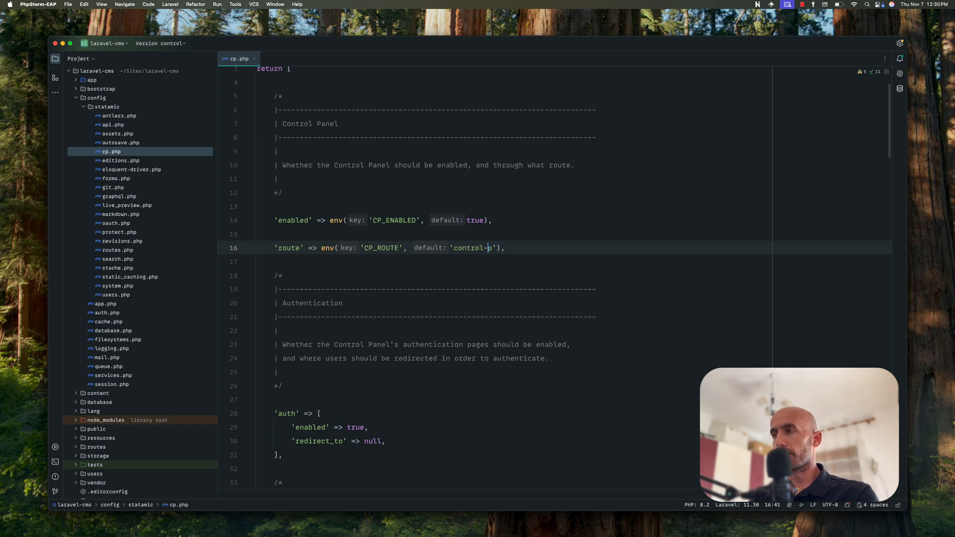
pyautogui.write('anel')
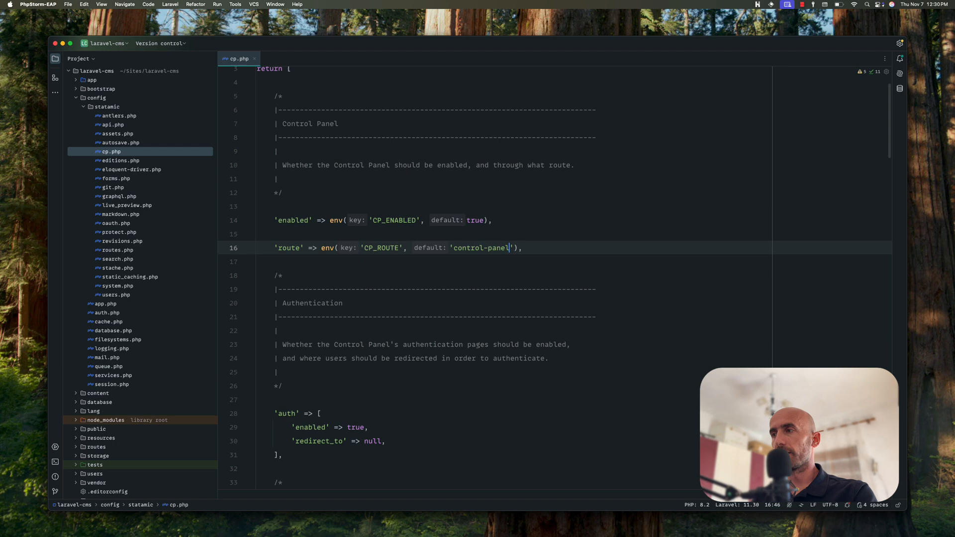
pyautogui.moveTo(462, 257)
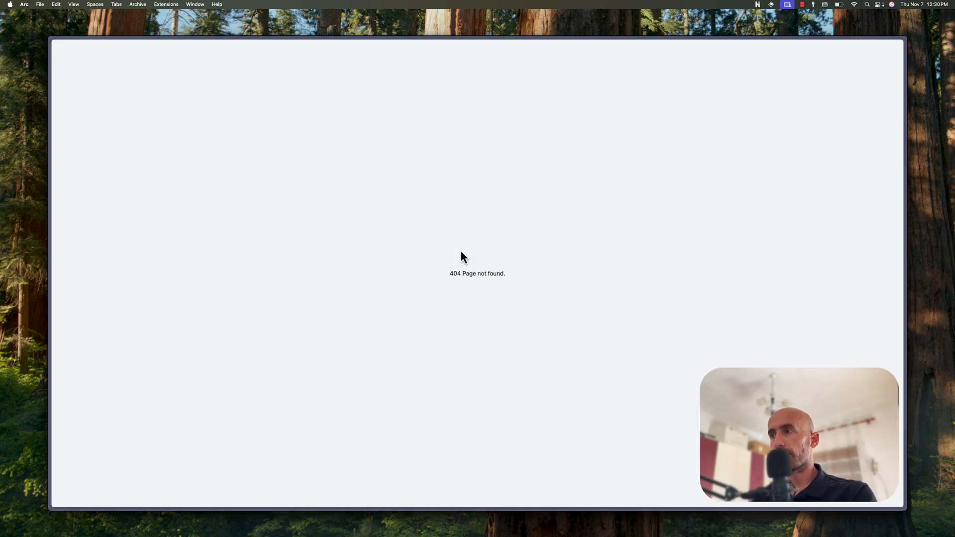
# Start entering the new control-panel address in Arc's address bar after the /cp 404.
pyautogui.press('cmd+l')
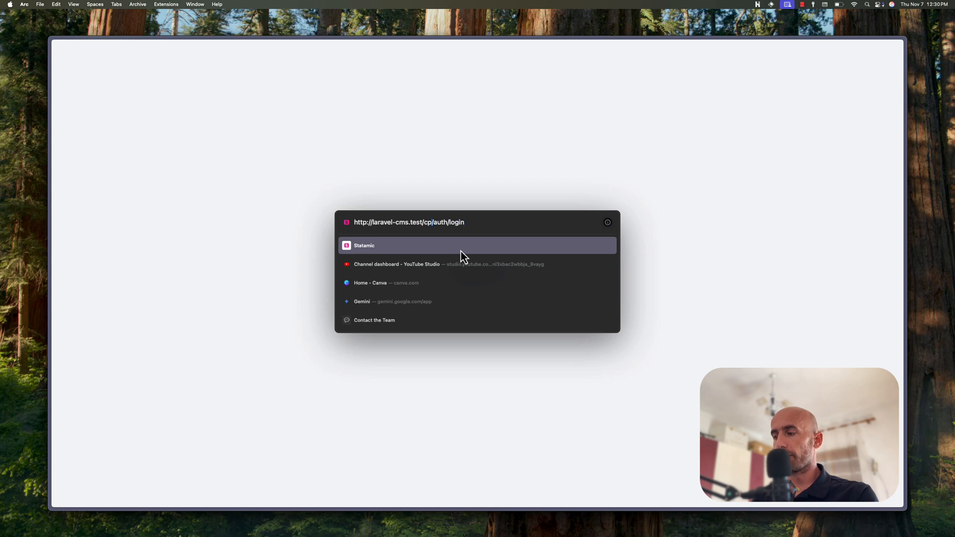
pyautogui.write('contro')
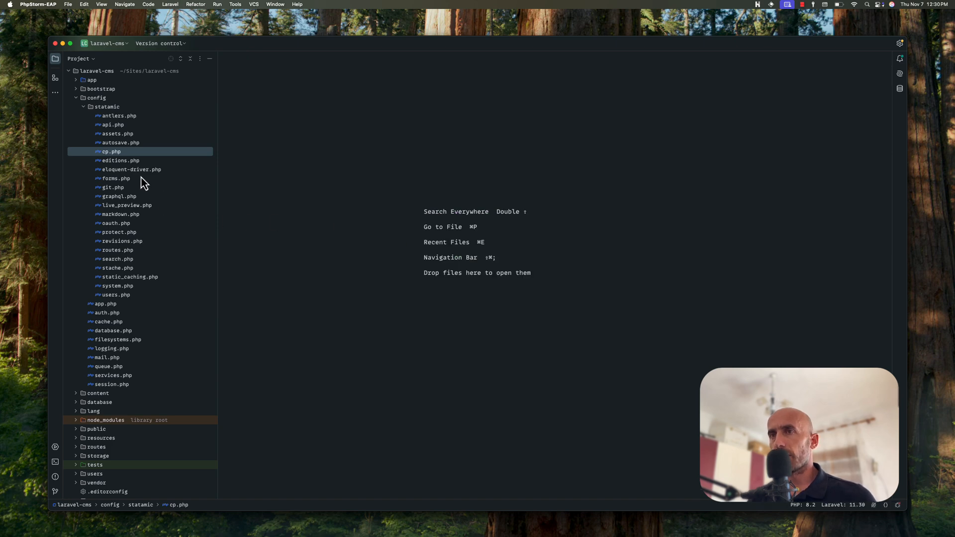
pyautogui.moveTo(110, 207)
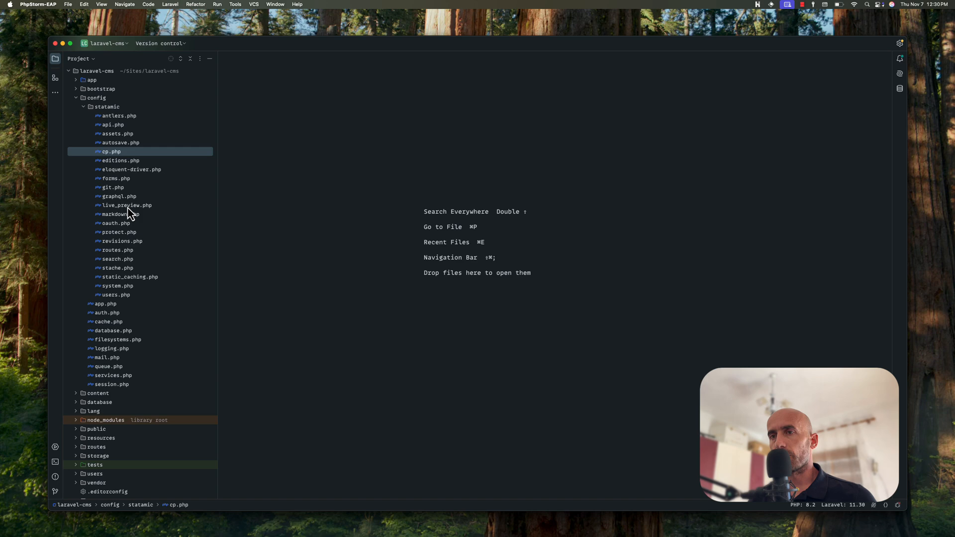
# Collapse the statamic and config folders and expand app in the Project tree.
pyautogui.click(84, 107)
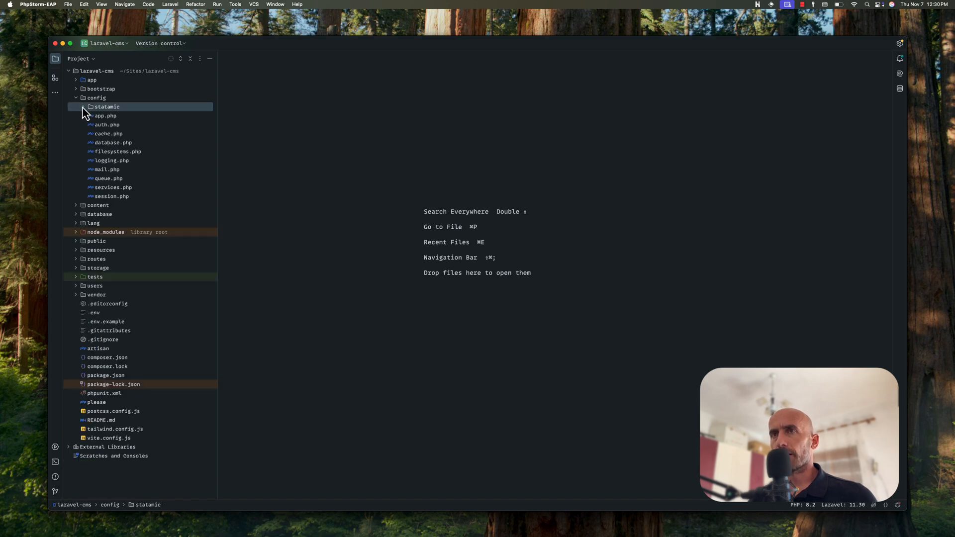
pyautogui.click(77, 98)
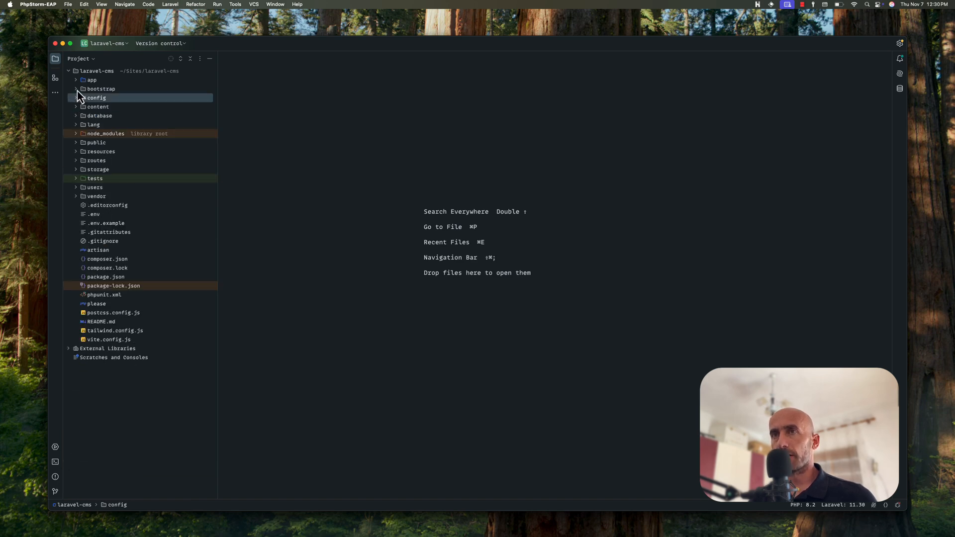
pyautogui.click(77, 88)
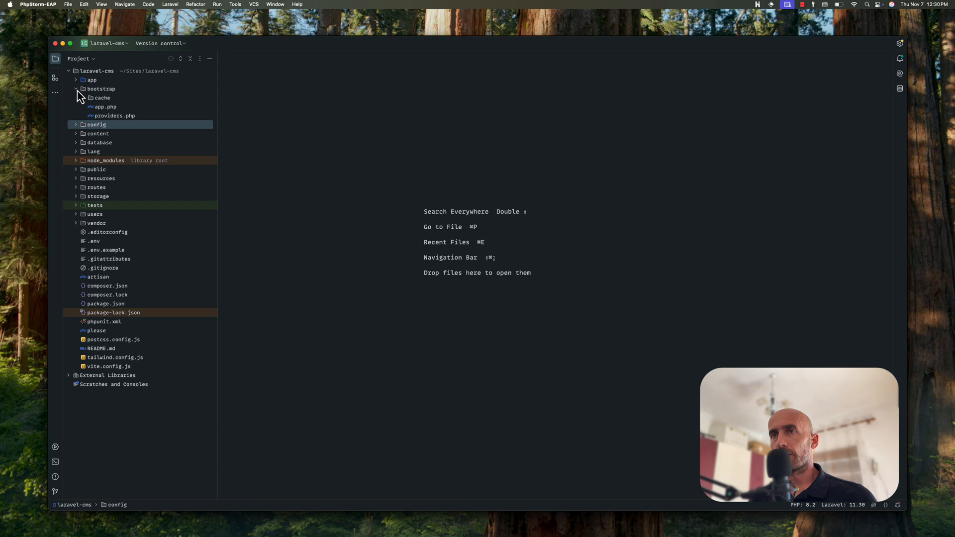
pyautogui.click(76, 80)
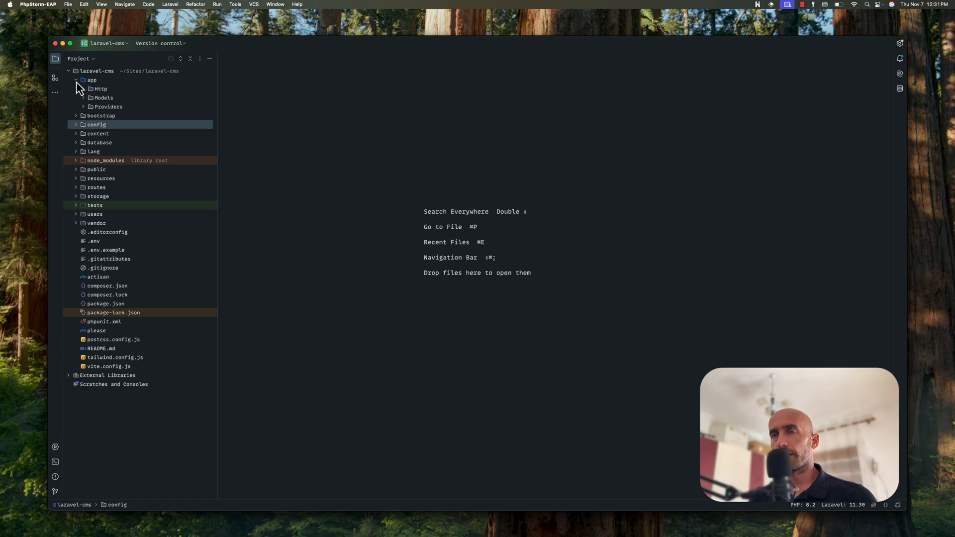
pyautogui.click(99, 89)
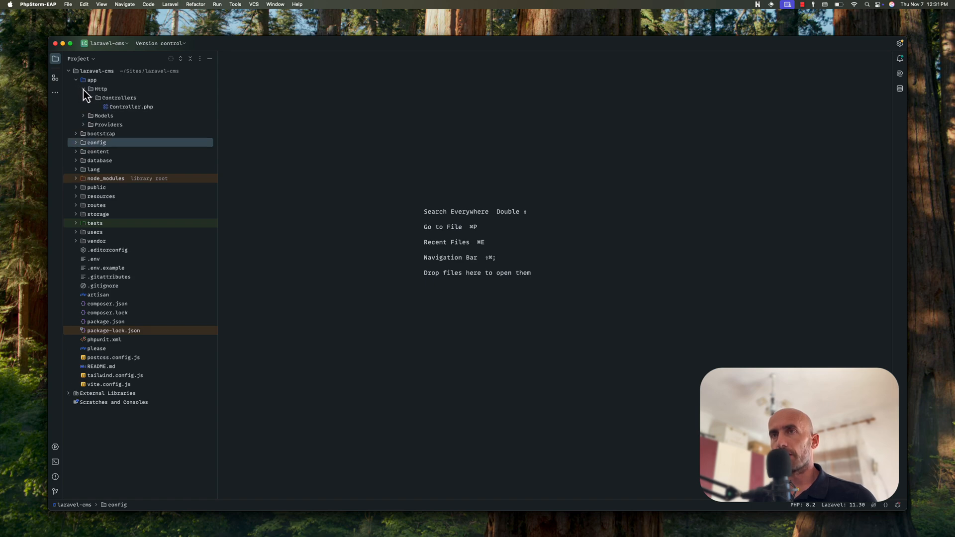
pyautogui.click(84, 89)
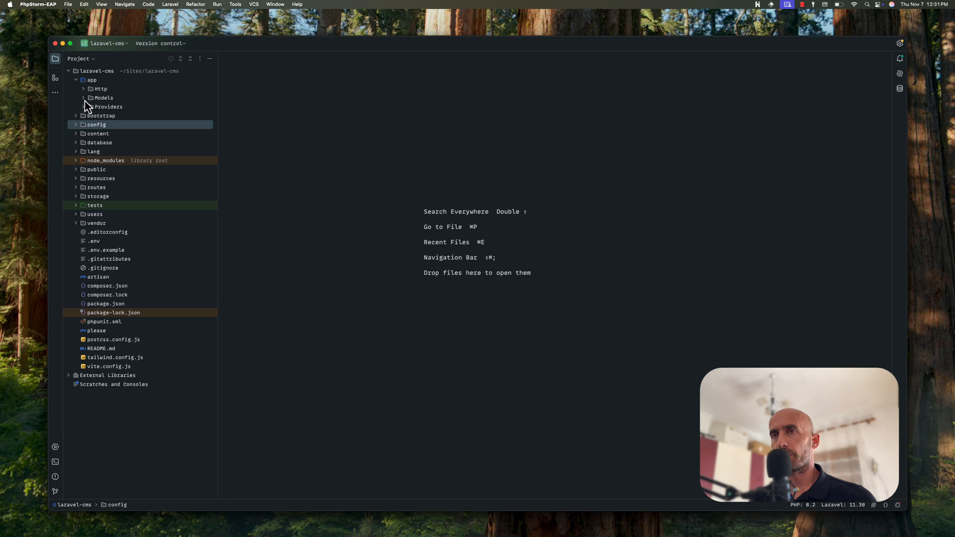
# Expand Providers and open AppServiceProvider.php in the editor.
pyautogui.click(84, 106)
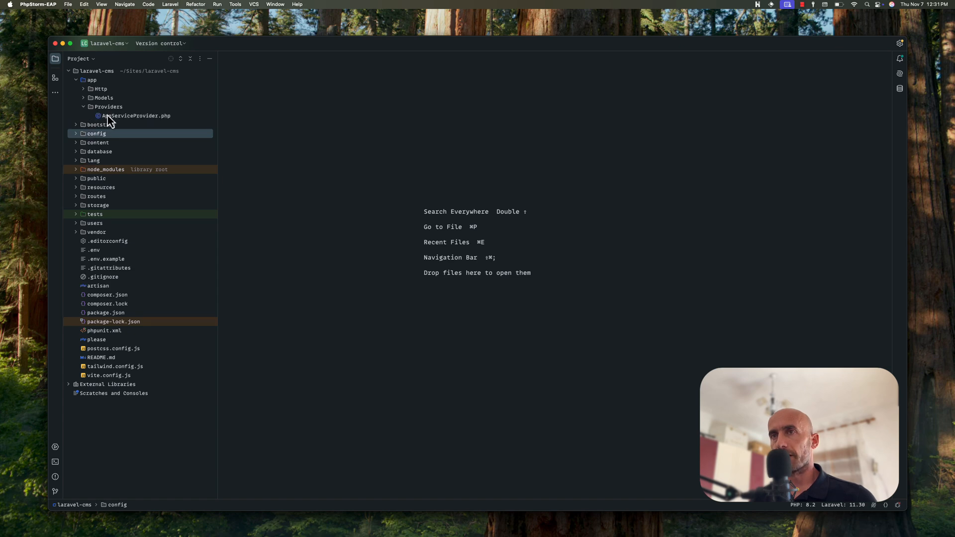
pyautogui.doubleClick(136, 115)
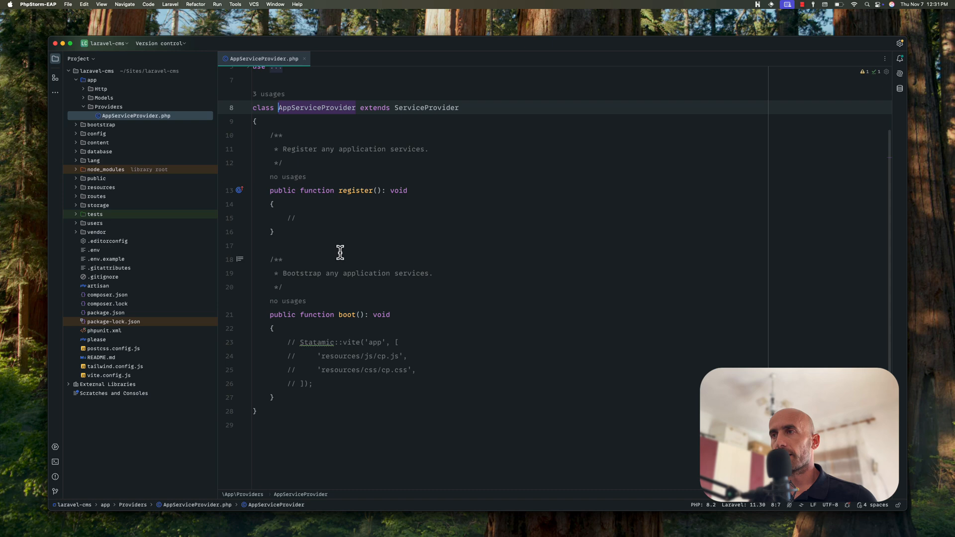
pyautogui.click(304, 58)
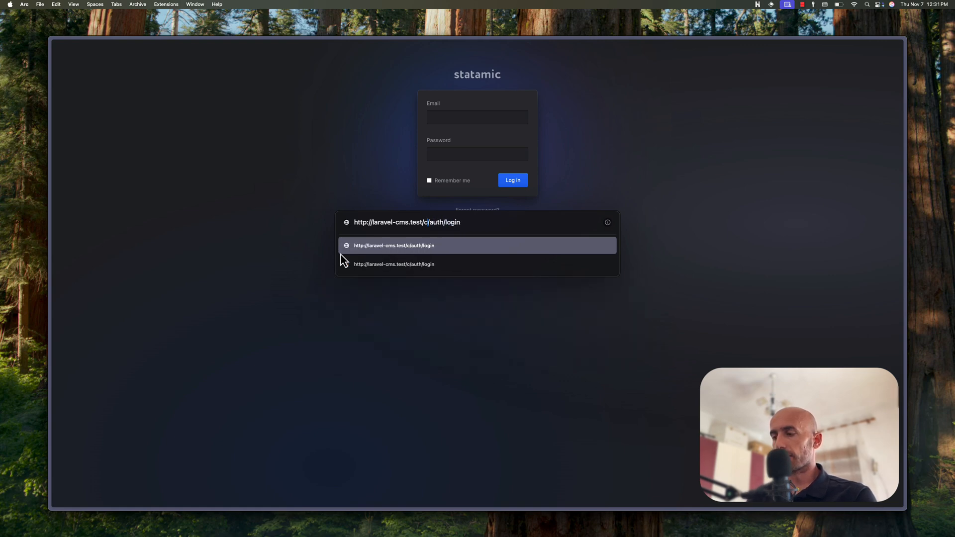
# Fill the saved 'tony' email and password, then log in to the Statamic control panel.
pyautogui.click(477, 118)
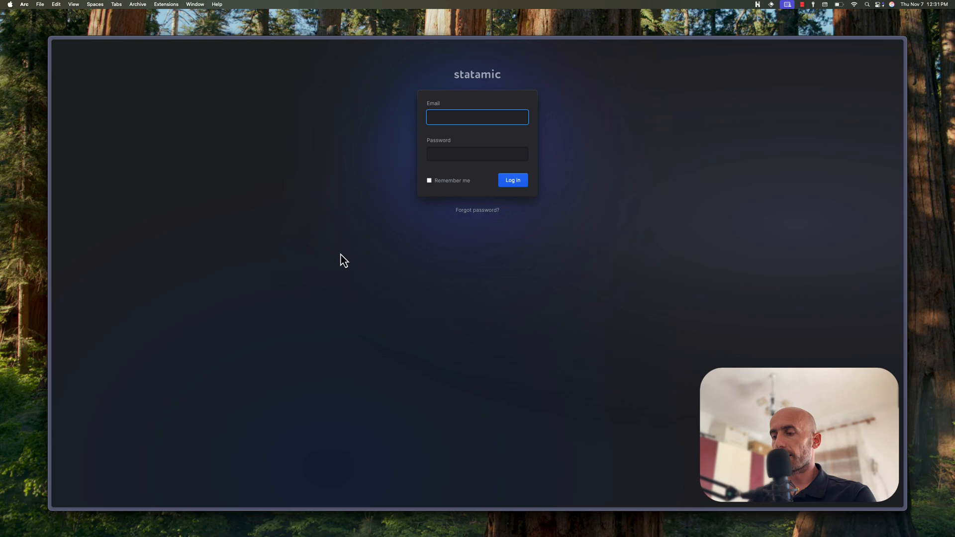
pyautogui.write('tony')
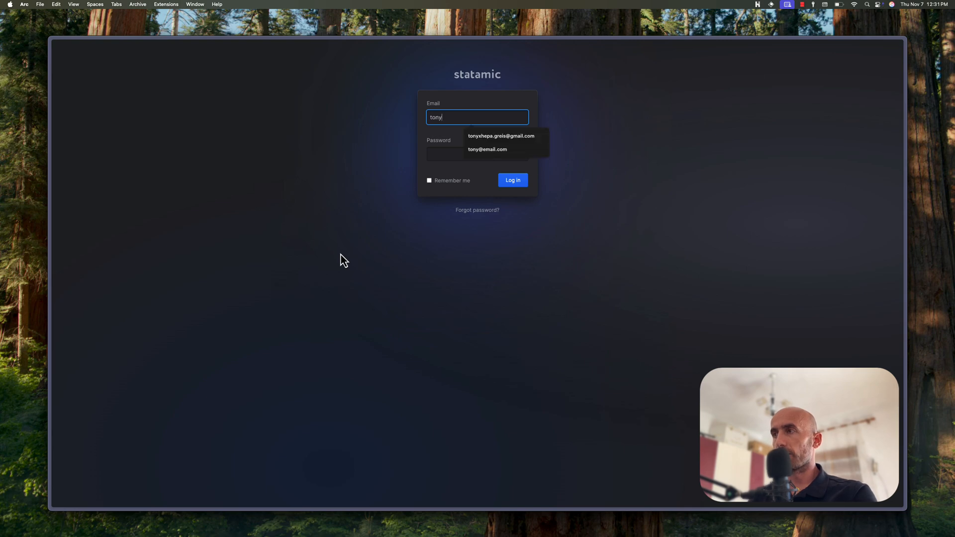
pyautogui.click(487, 150)
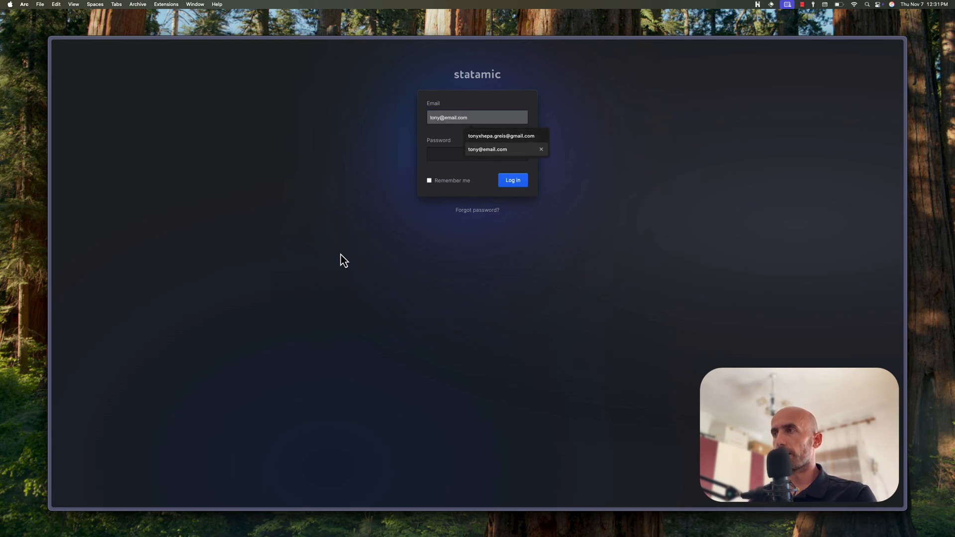
pyautogui.write('••')
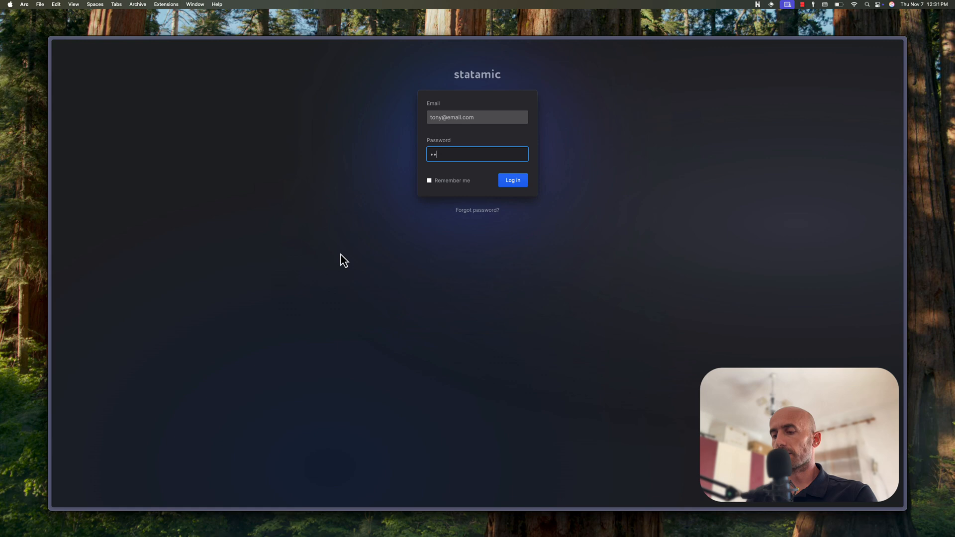
pyautogui.press('Backspace')
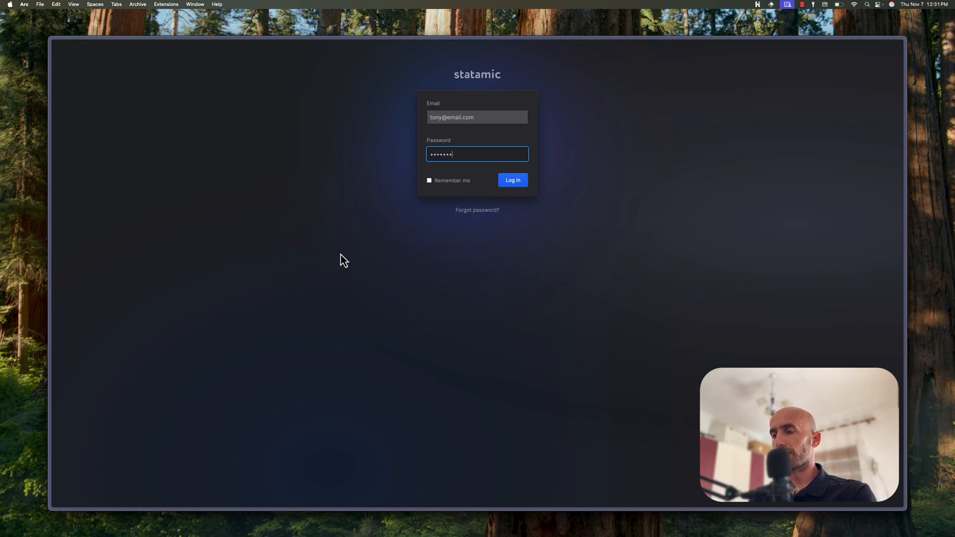
pyautogui.click(514, 180)
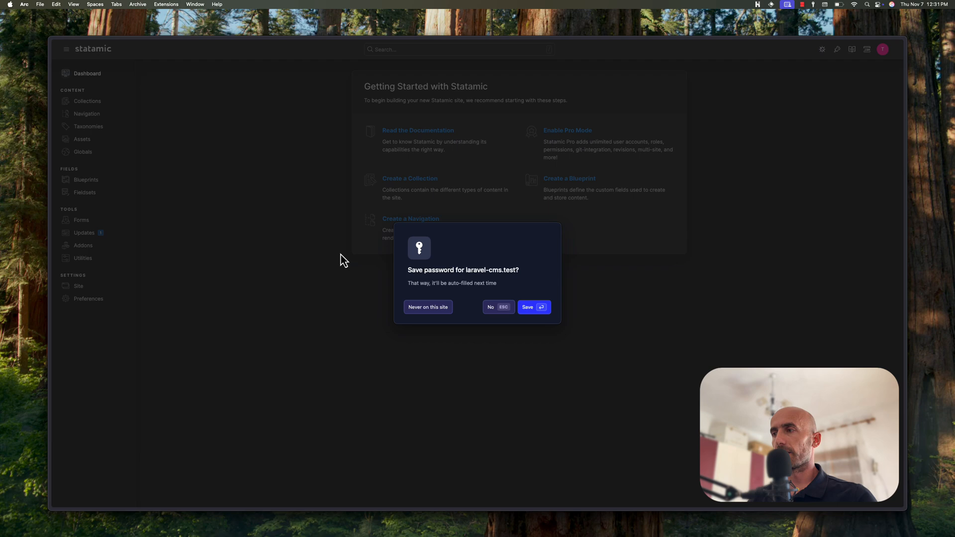